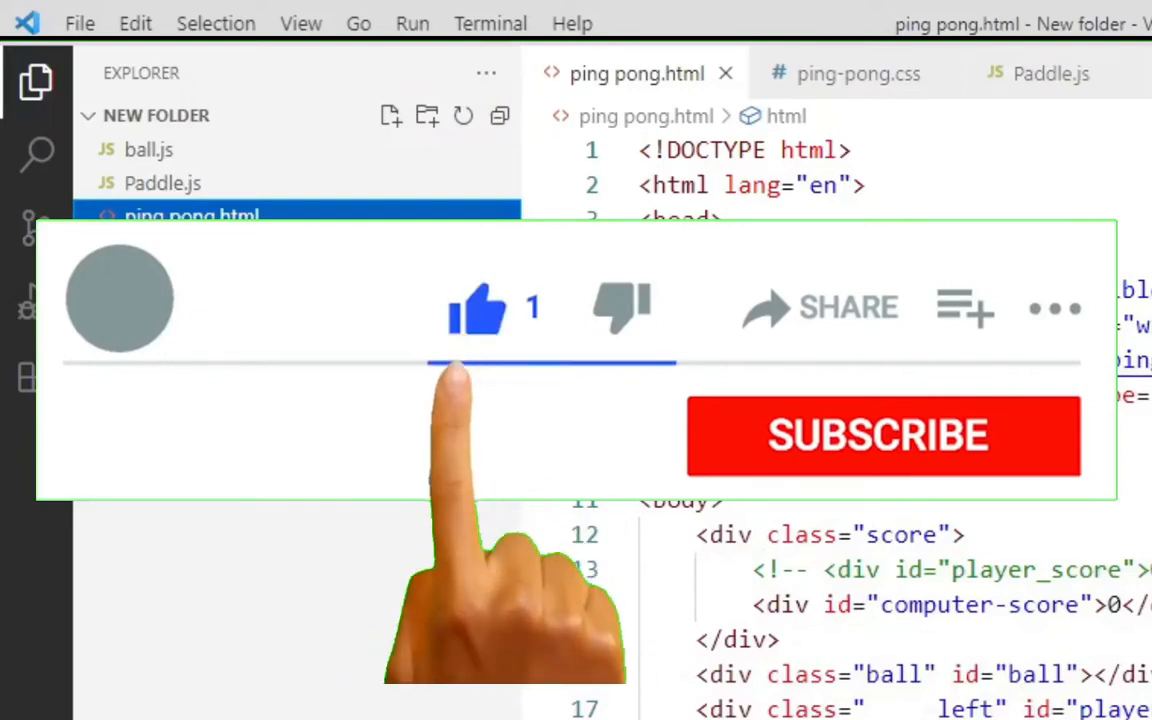
Step: Search the Extensions marketplace for 'pyn', which fails with an XHR fetch error
click(883, 435)
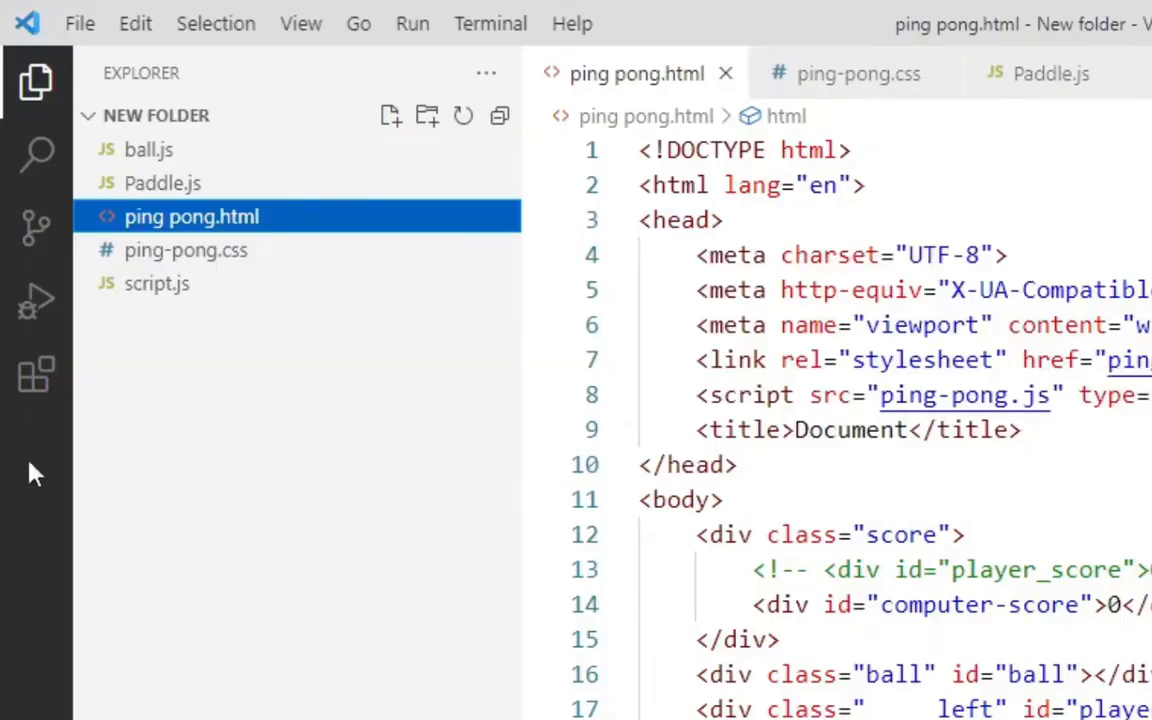
mouse_move(37, 378)
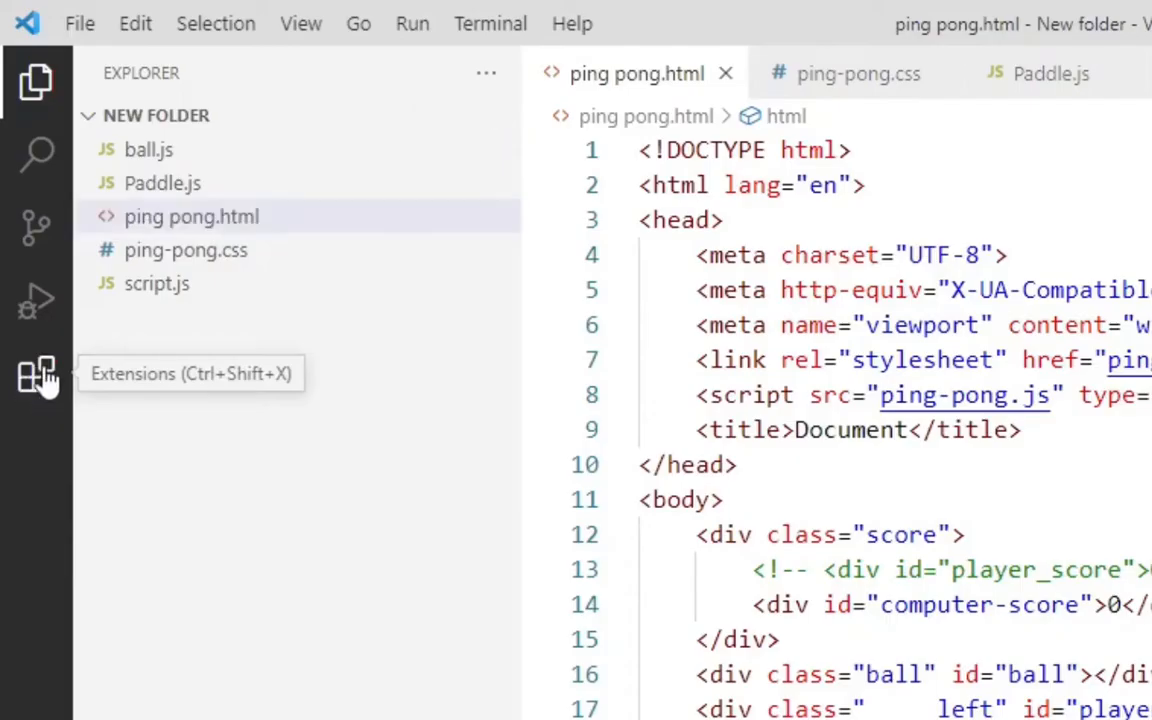
click(37, 374)
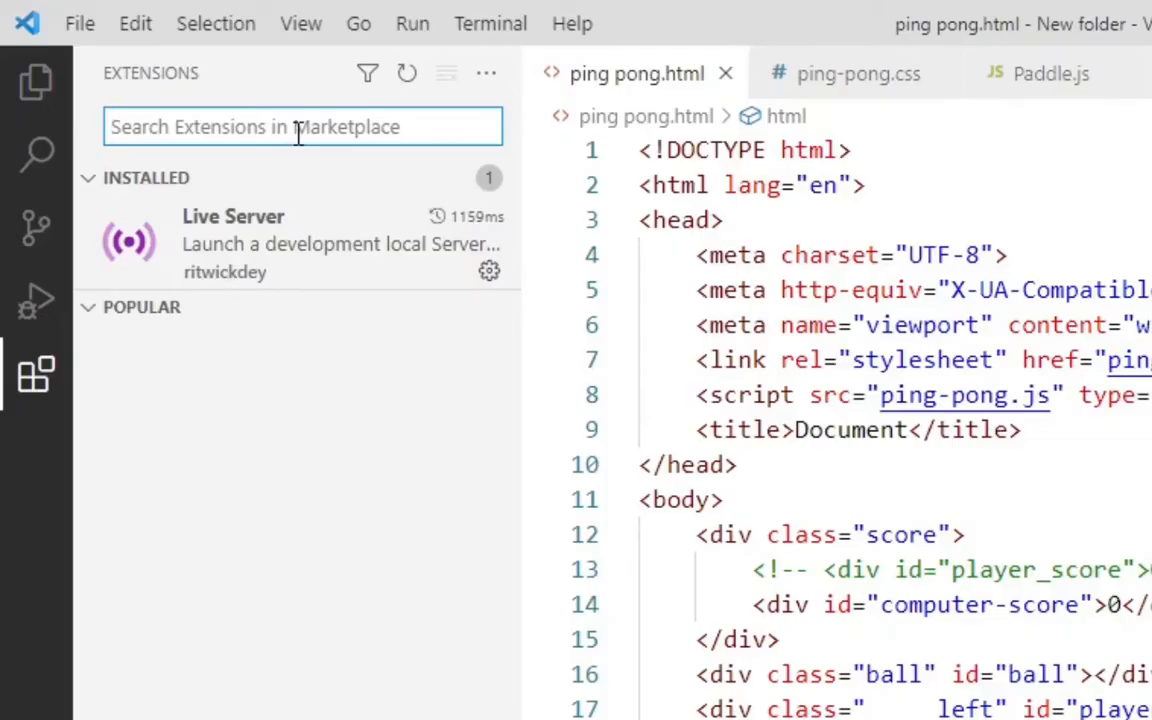
text(p)
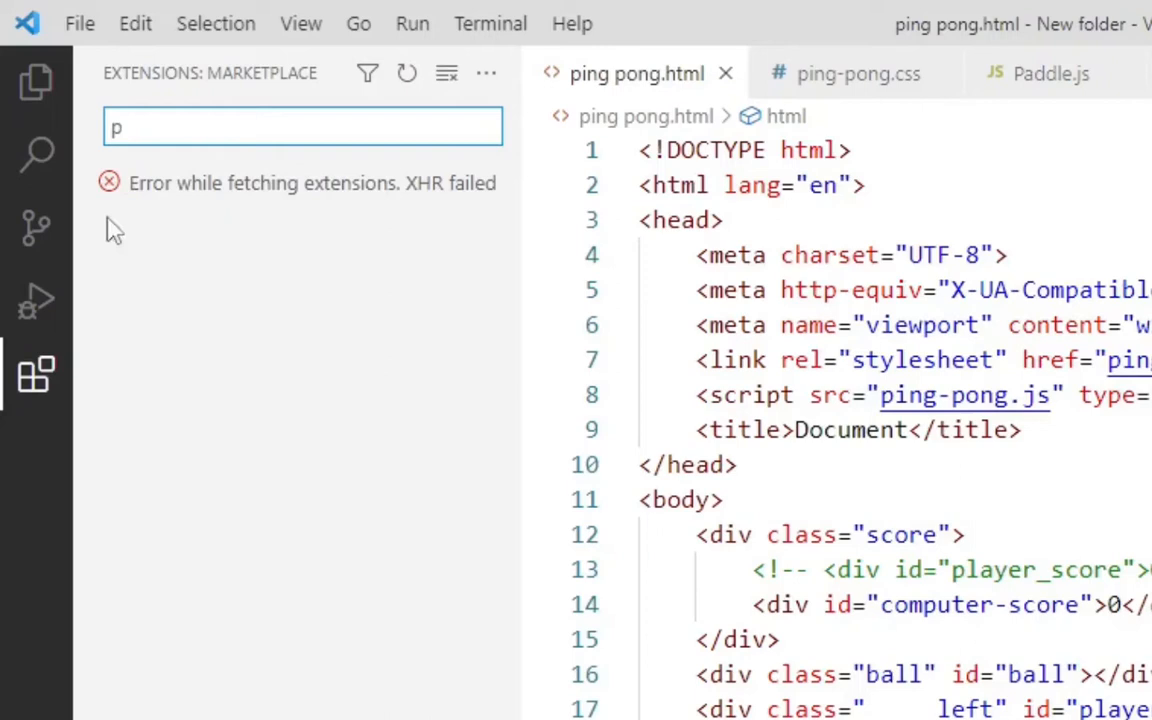
text(ytho)
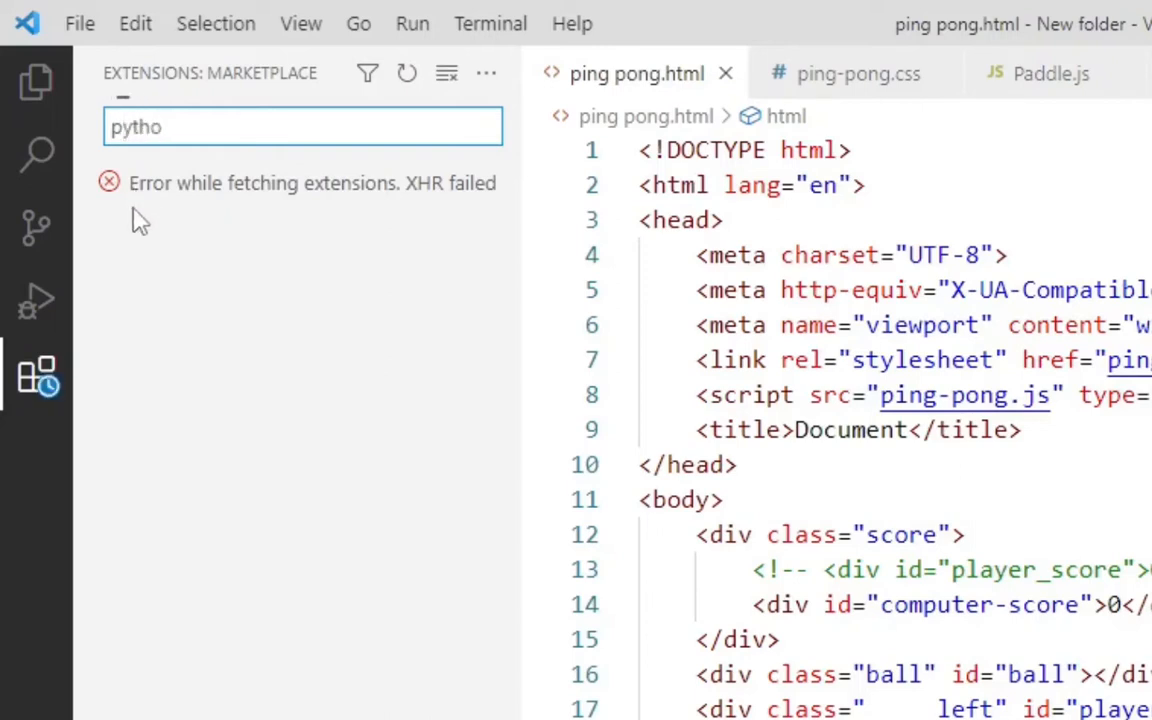
text(n)
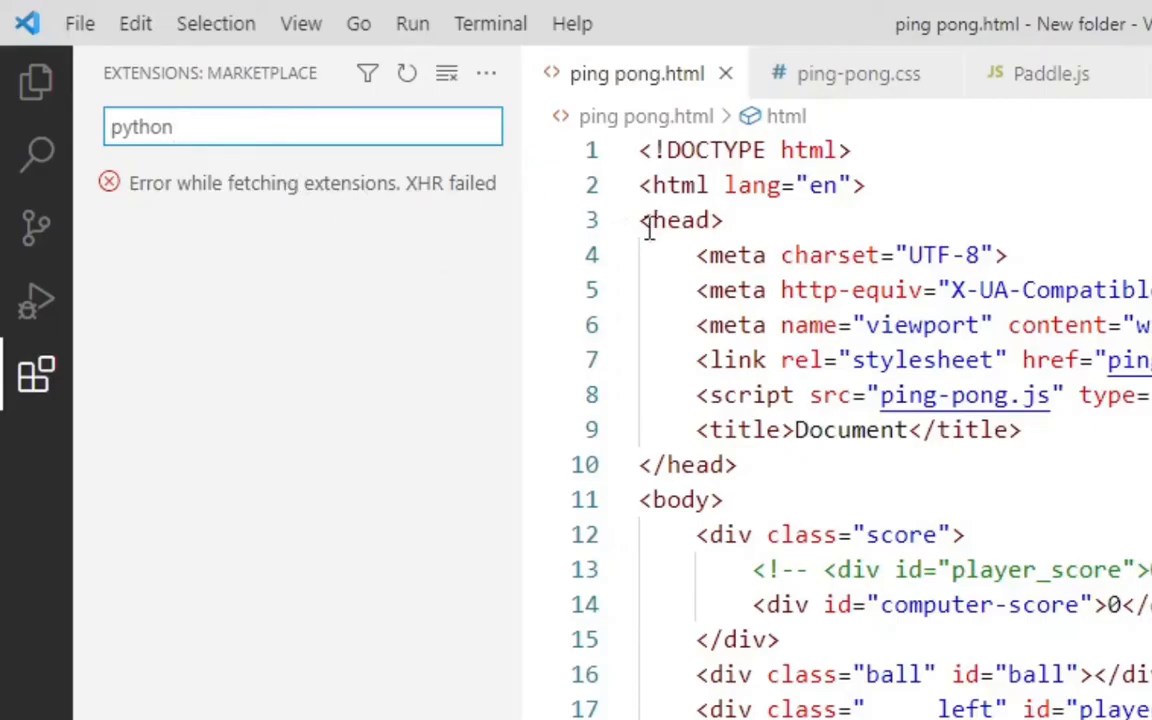
mouse_move(805, 266)
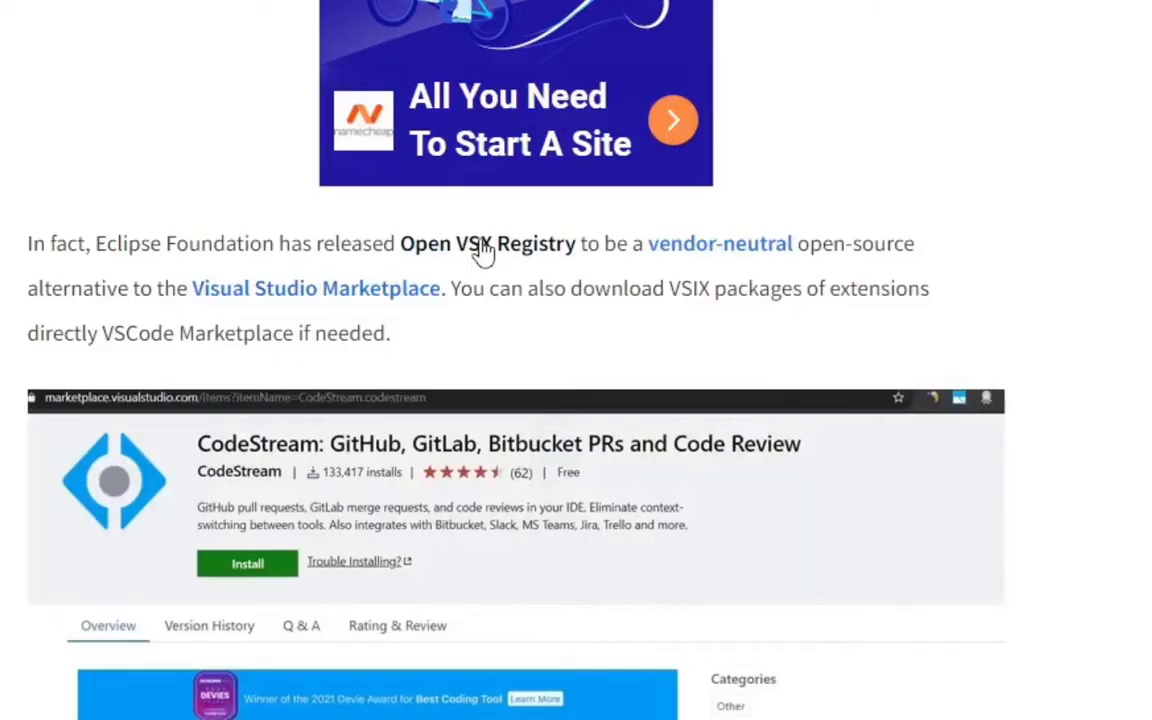
Step: Follow the article's link to the Open VSX Registry and scroll its extension listing
click(488, 243)
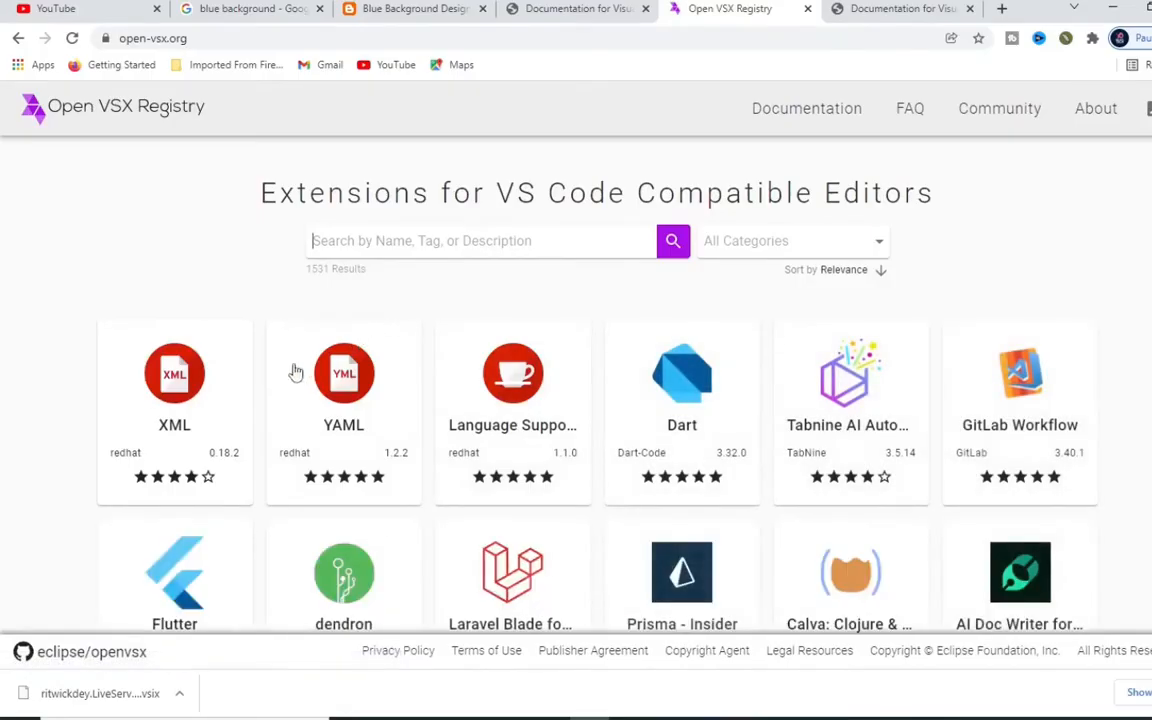
mouse_move(625, 425)
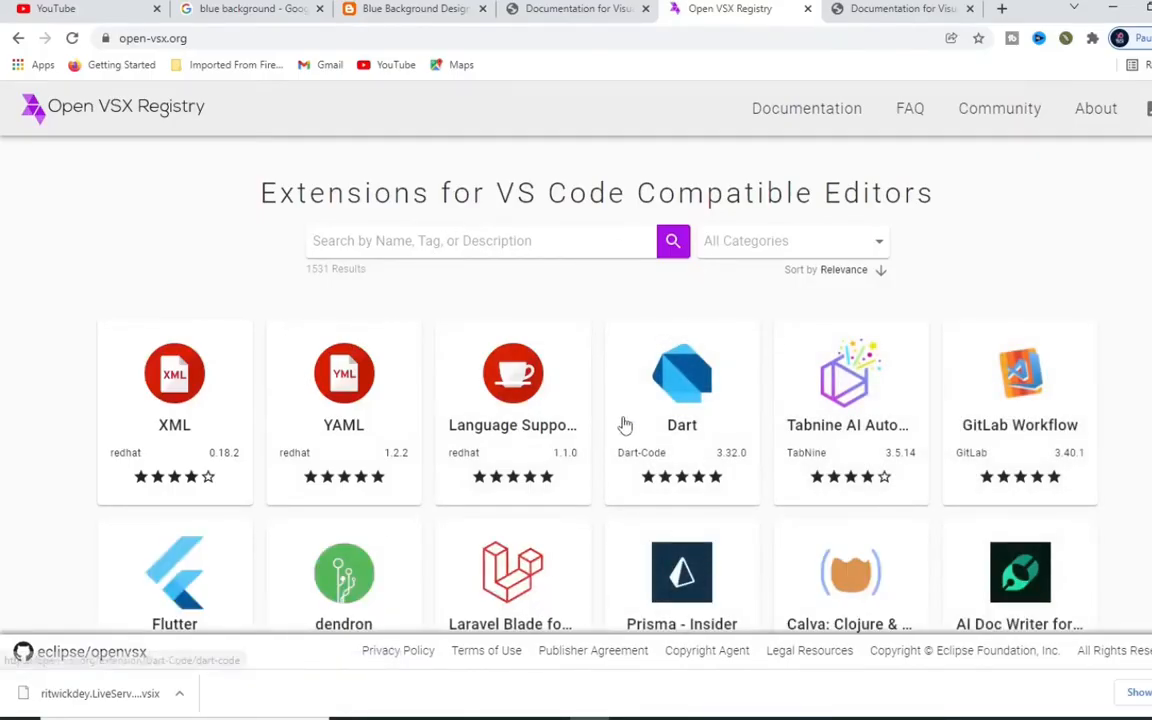
scroll(down, 3)
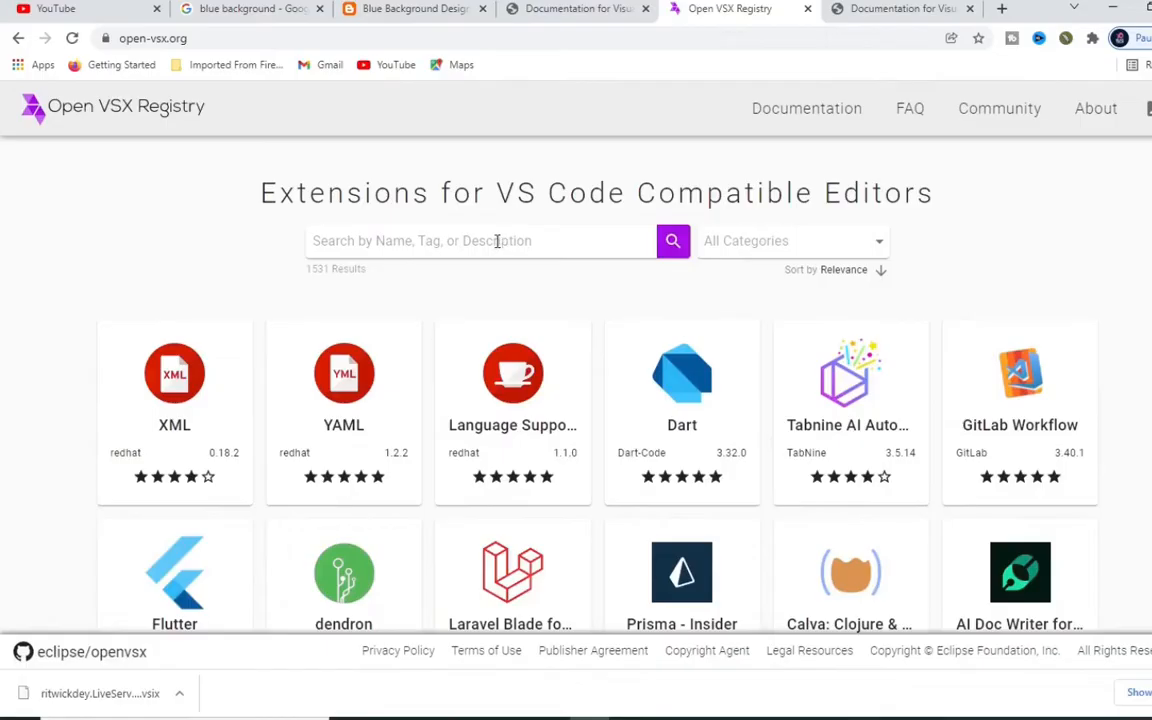
Step: Rerun the 'pre' registry search and open the Prettier - Code formatter page
click(480, 240)
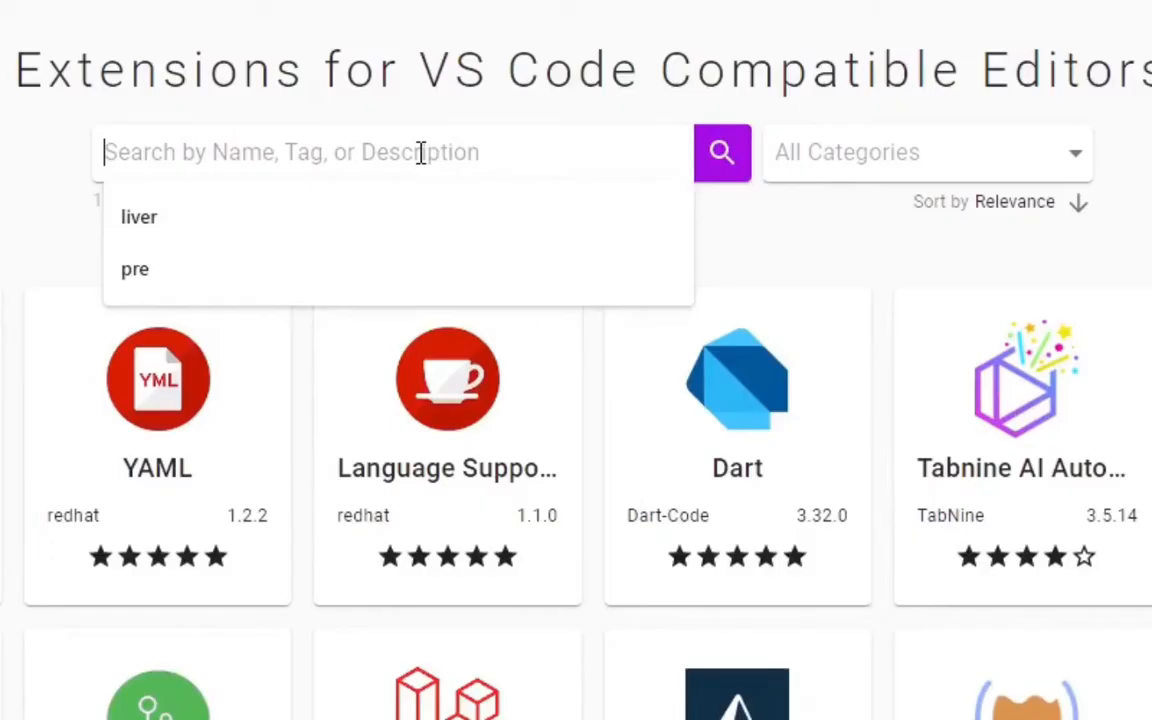
click(135, 269)
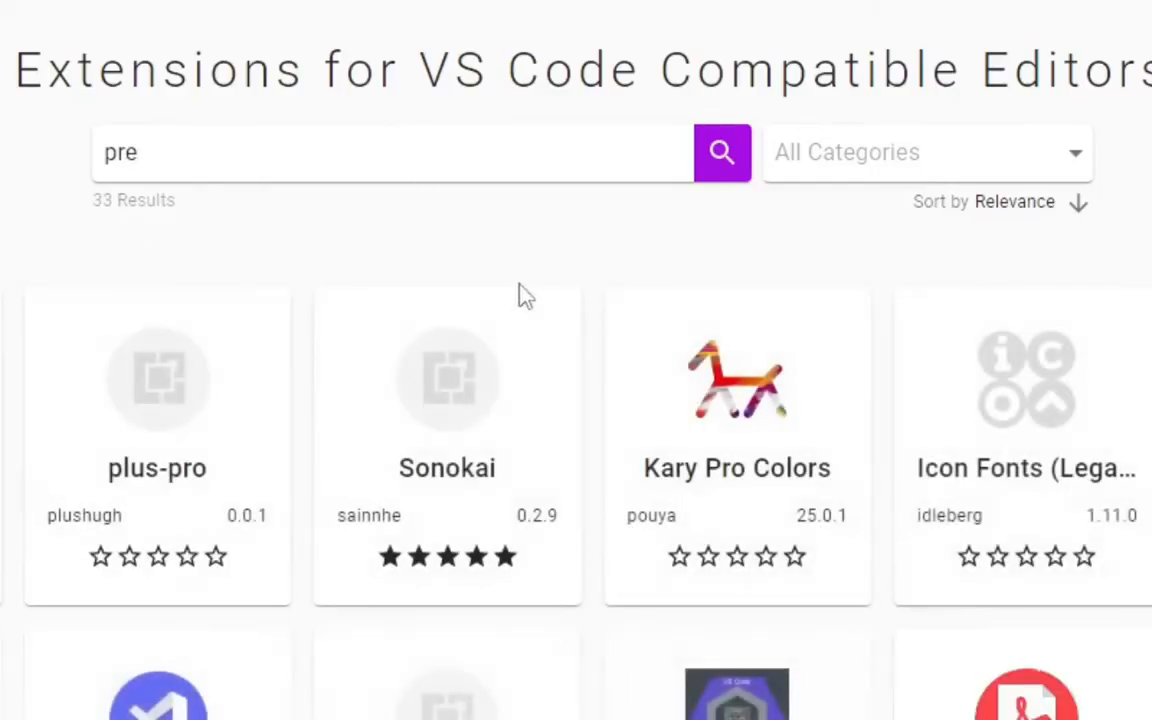
scroll(down, 3)
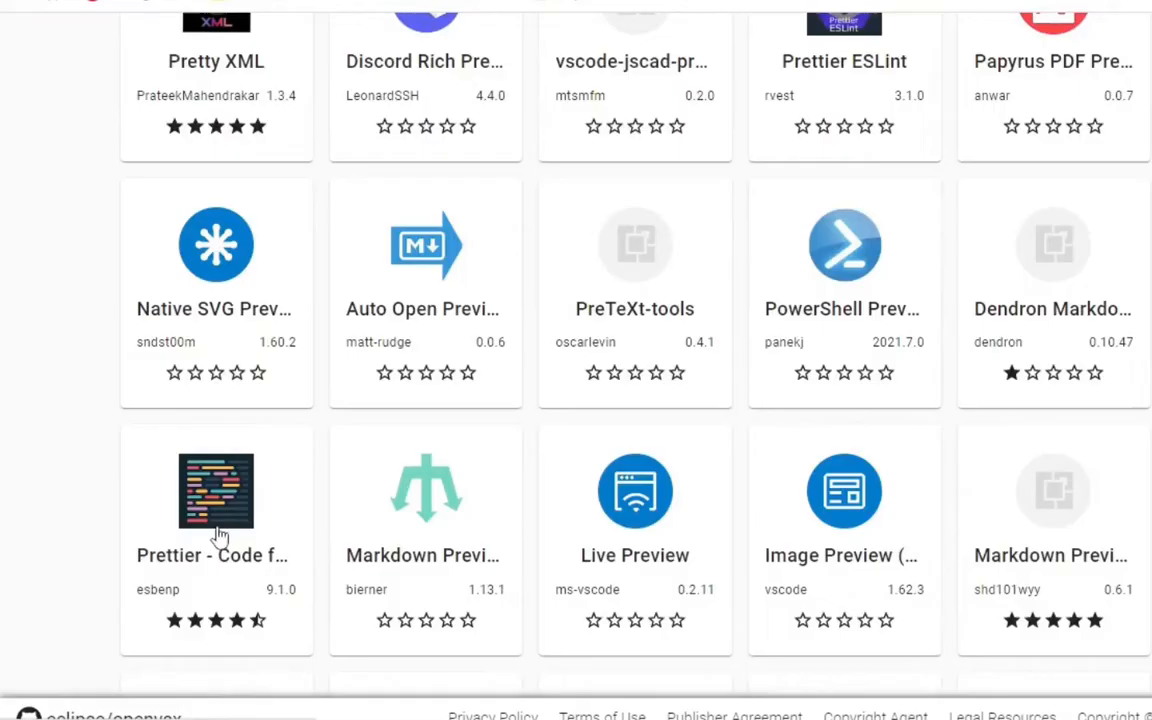
click(216, 490)
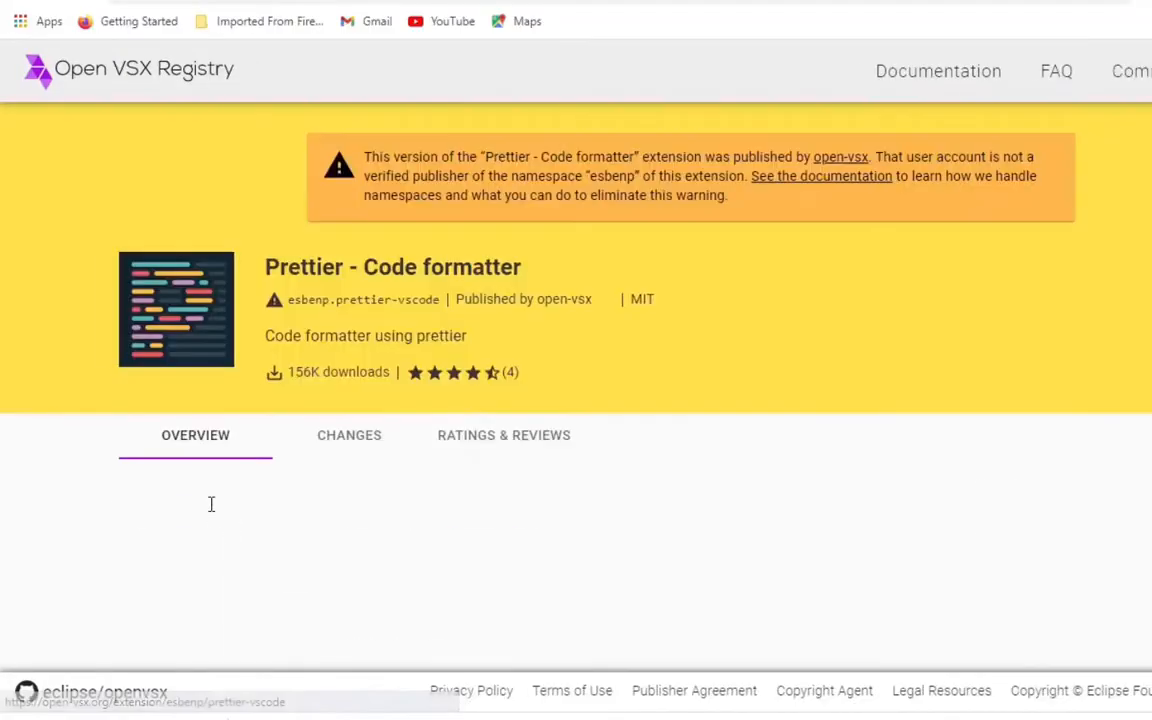
Step: Scroll Prettier's page down to the Download section, then return to VS Code
scroll(down, 3)
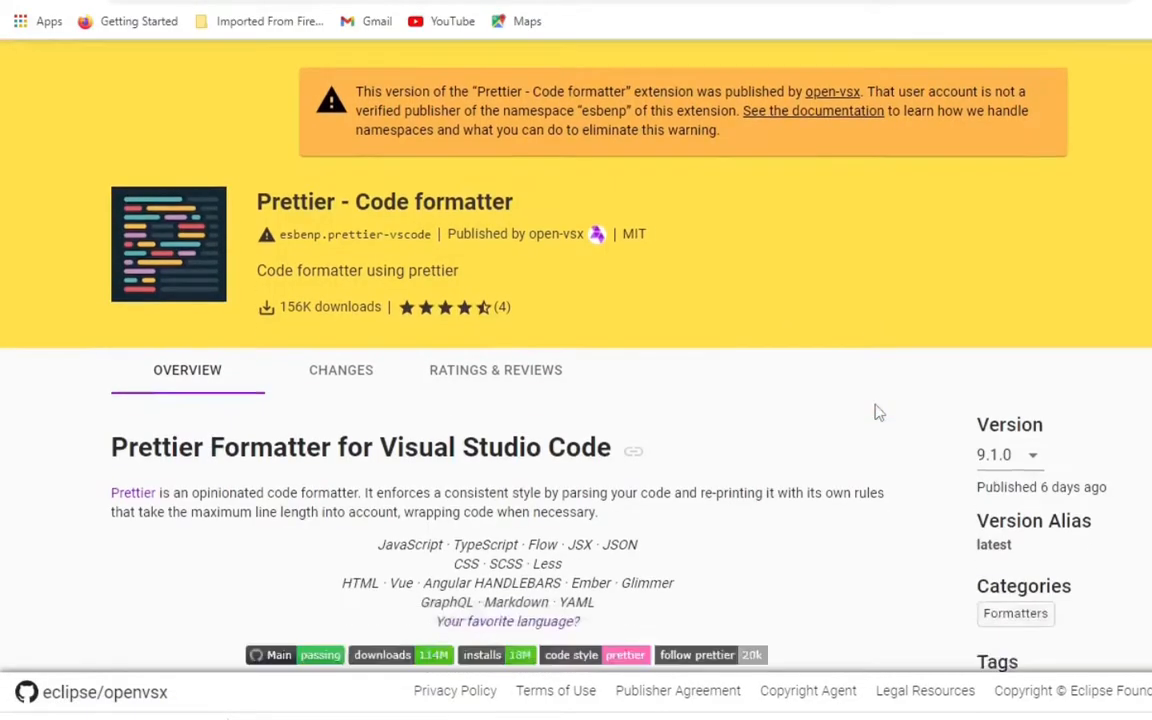
scroll(down, 3)
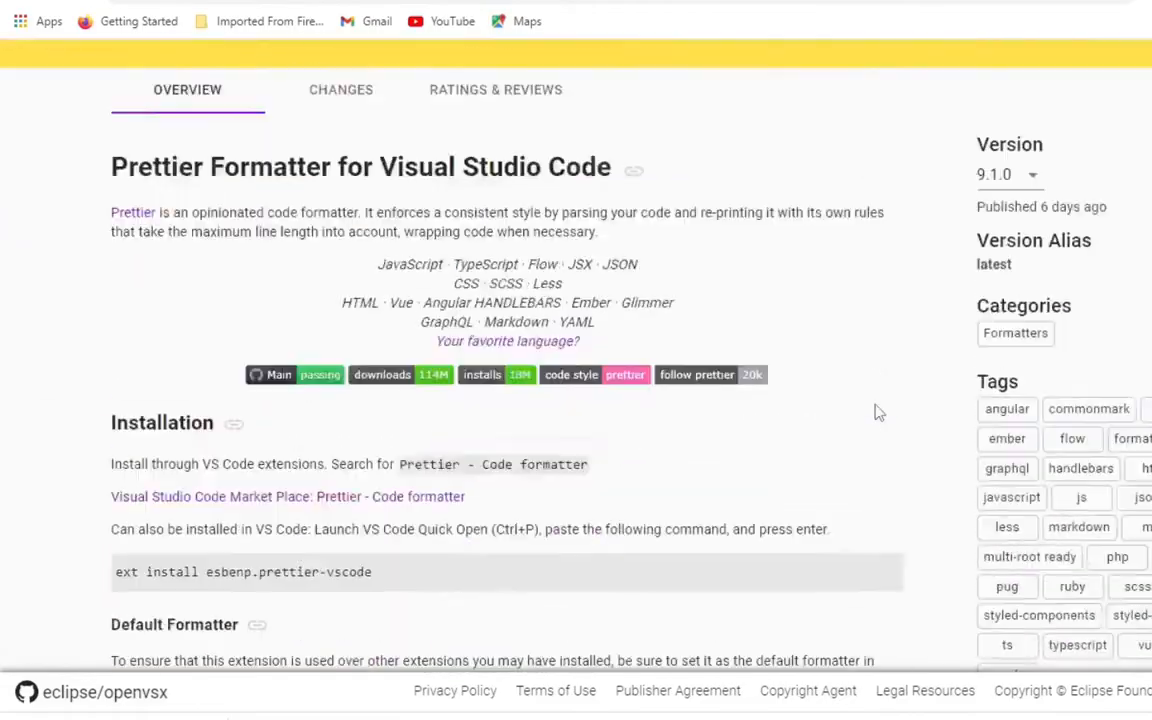
scroll(down, 3)
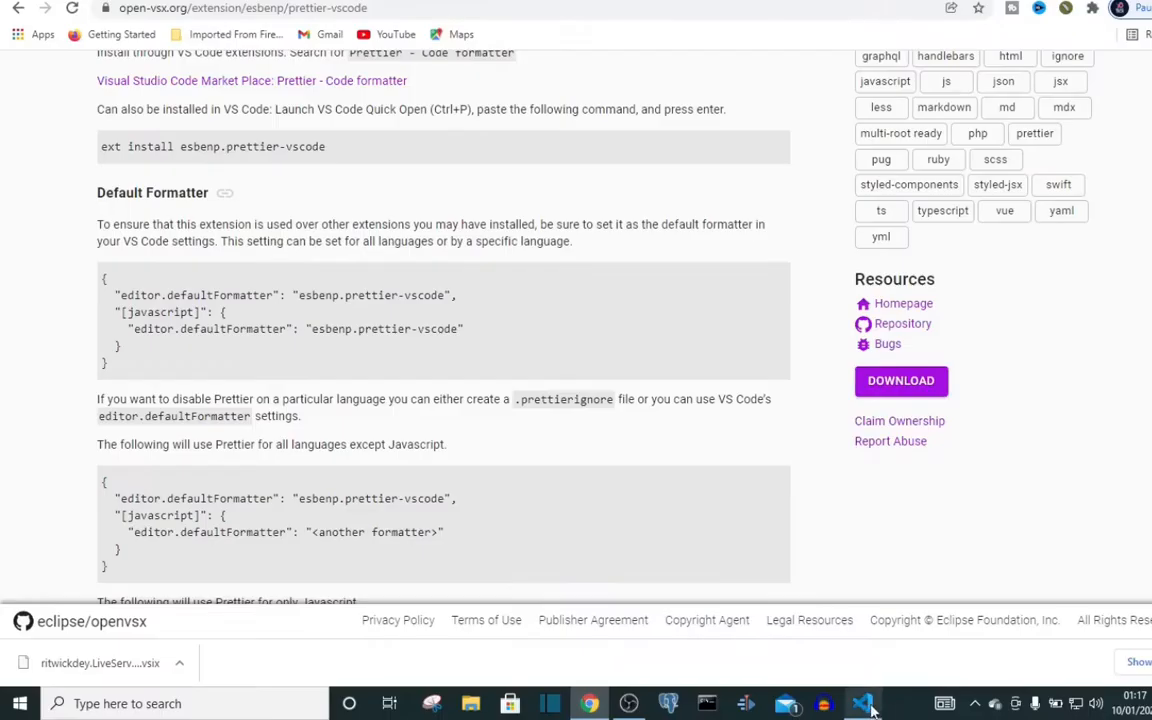
click(862, 703)
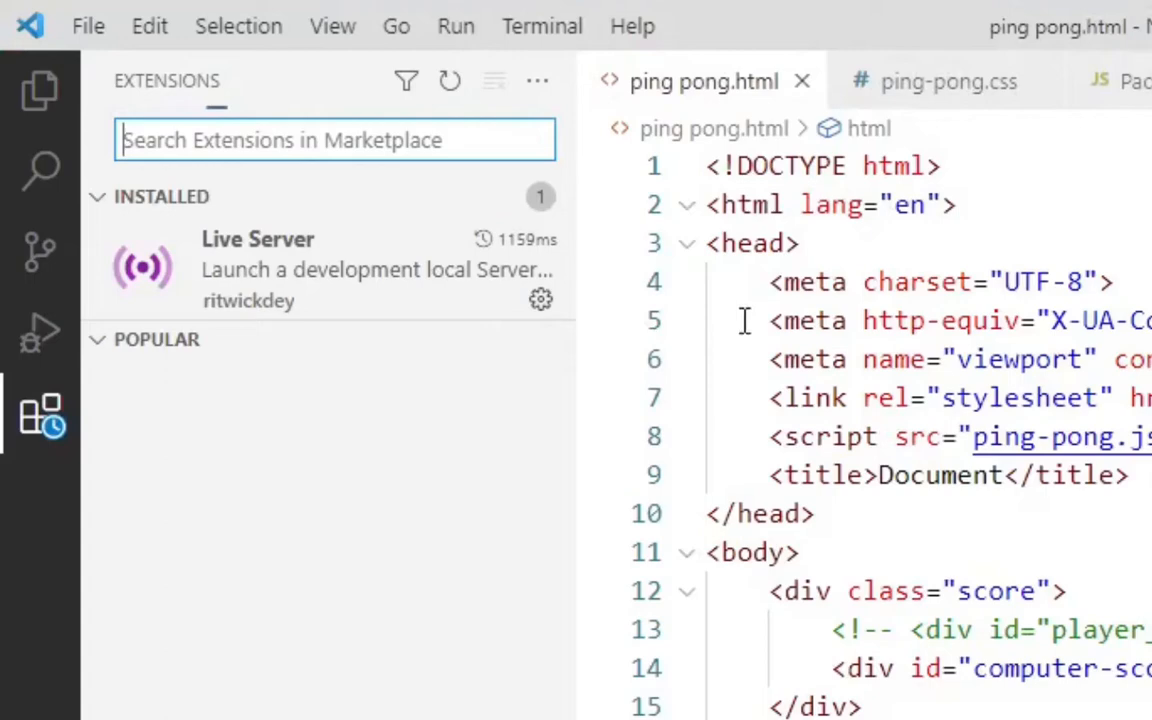
mouse_move(385, 215)
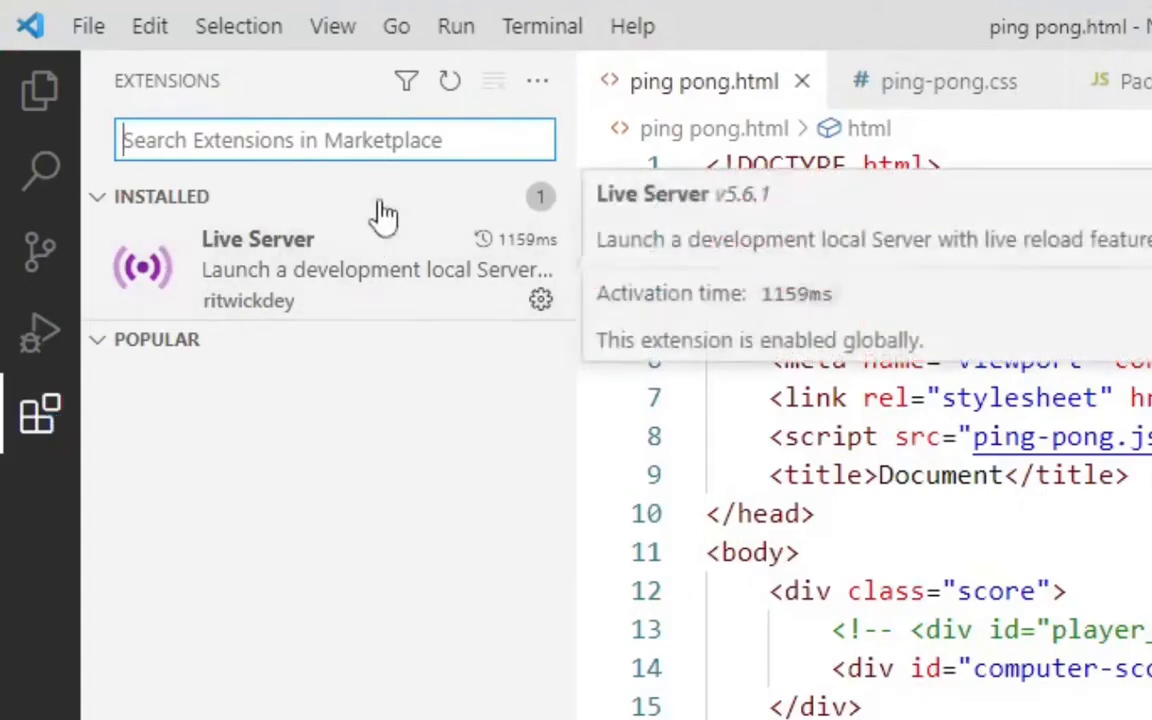
mouse_move(288, 320)
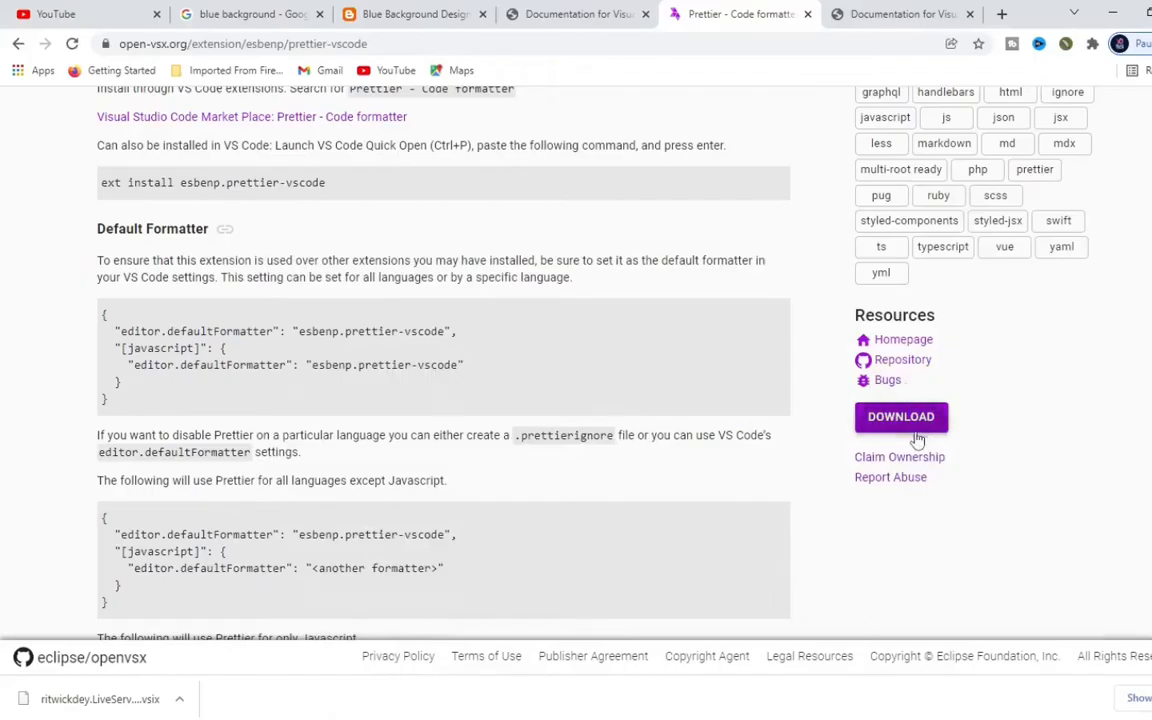
Step: Download the Prettier - Code formatter VSIX package from Open VSX Registry
click(900, 416)
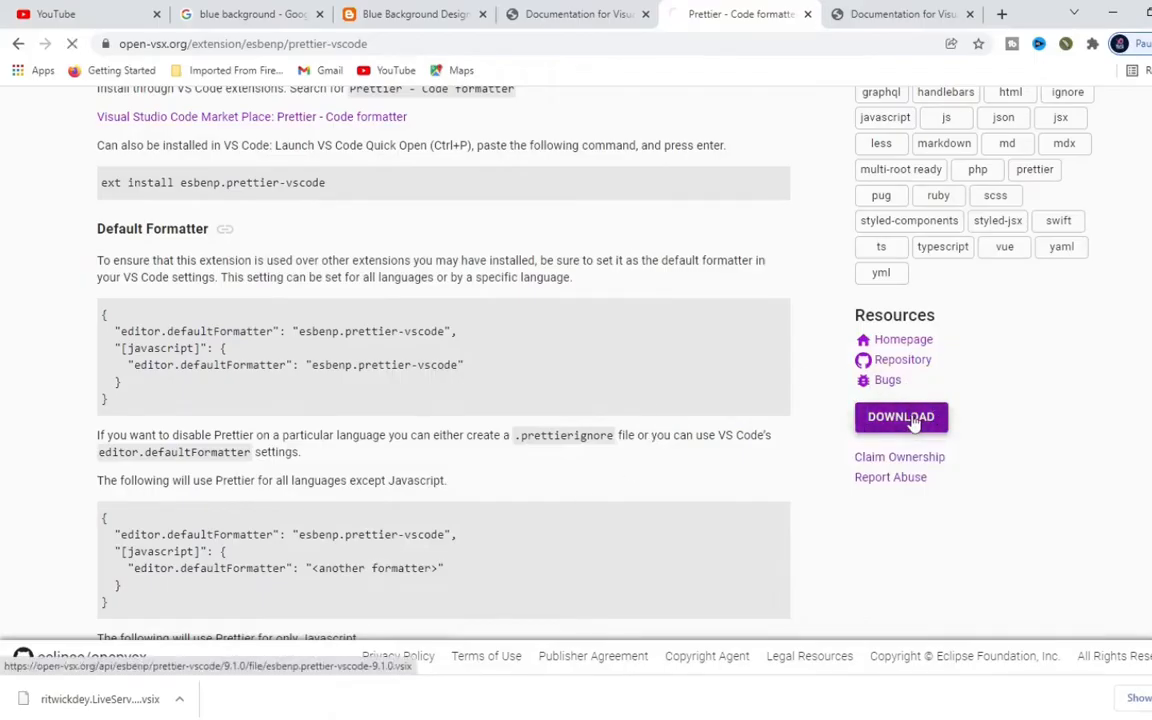
click(900, 417)
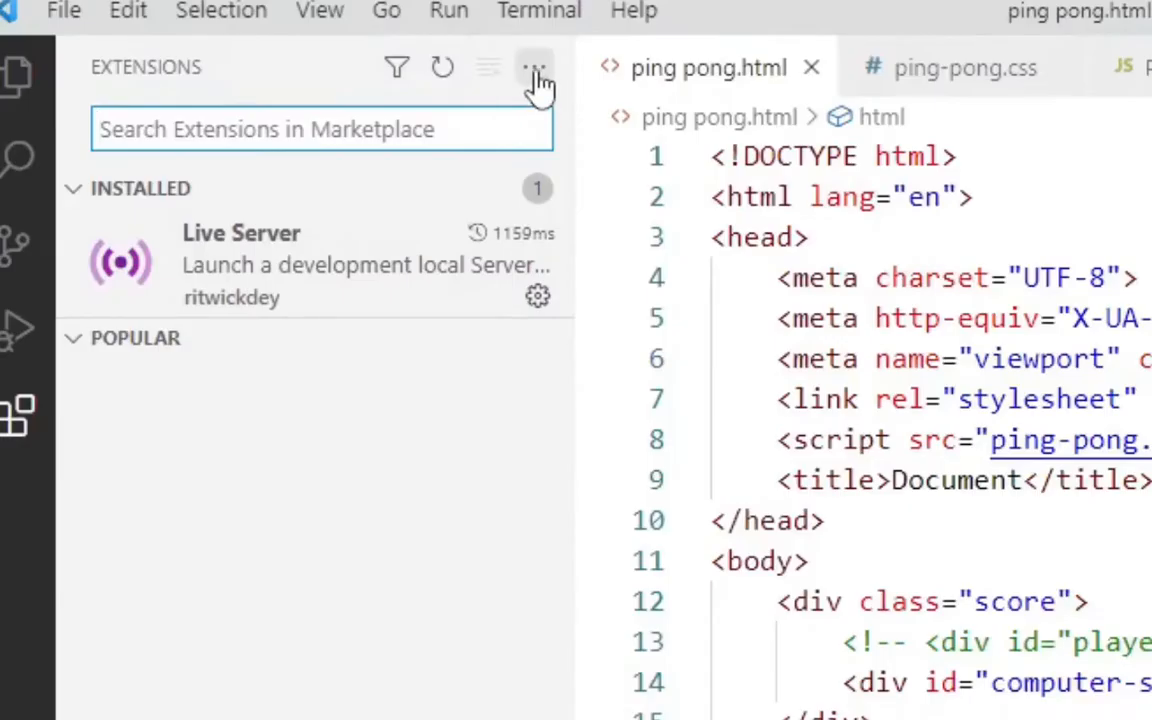
Step: Show the Extensions view's more-actions menu containing Install from VSIX
click(533, 67)
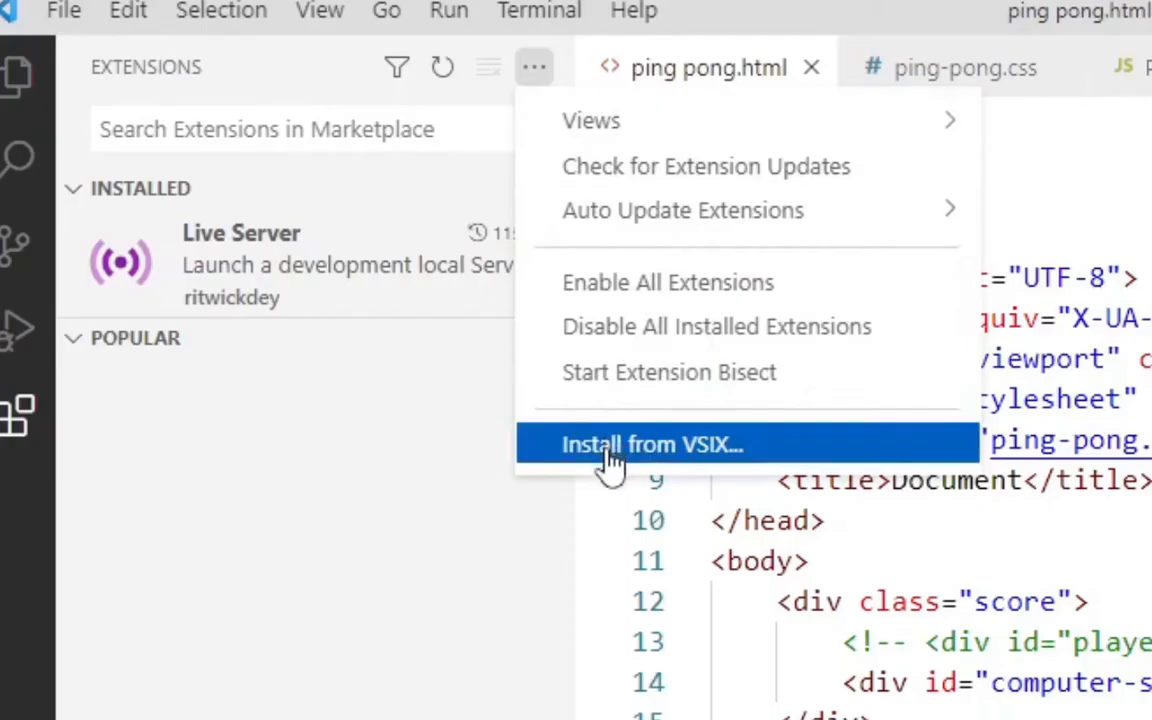
mouse_move(670, 450)
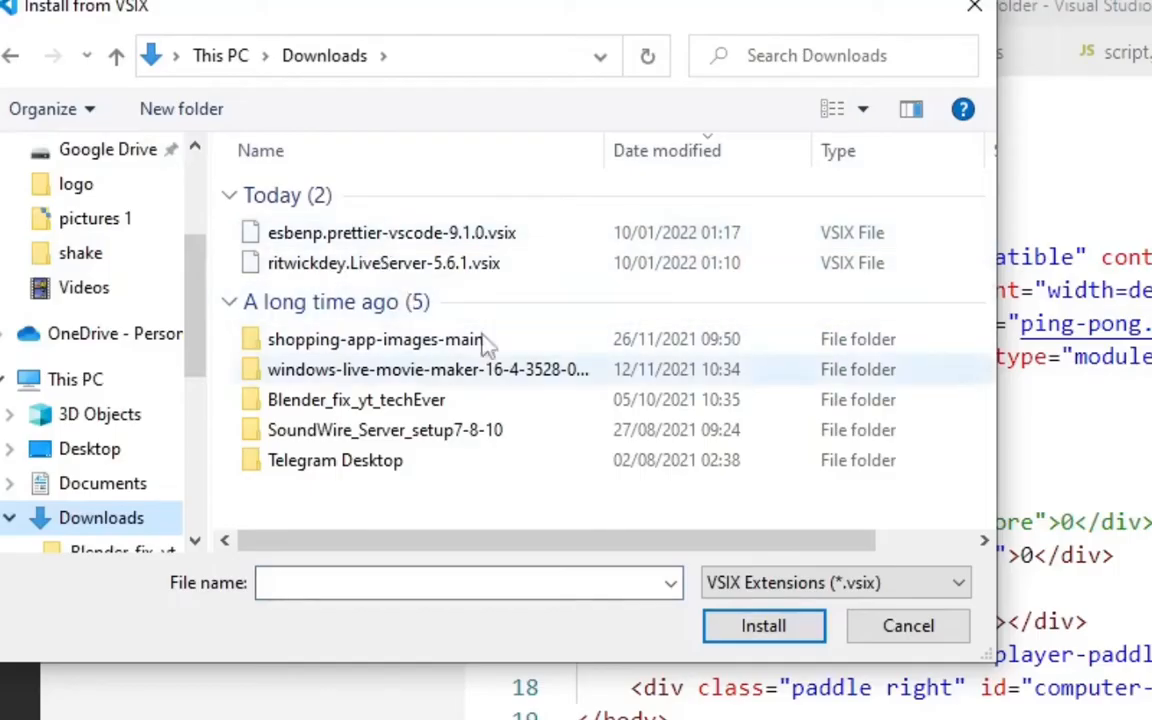
Step: Install esbenp.prettier-vscode-9.1.0.vsix from the Downloads folder
click(383, 263)
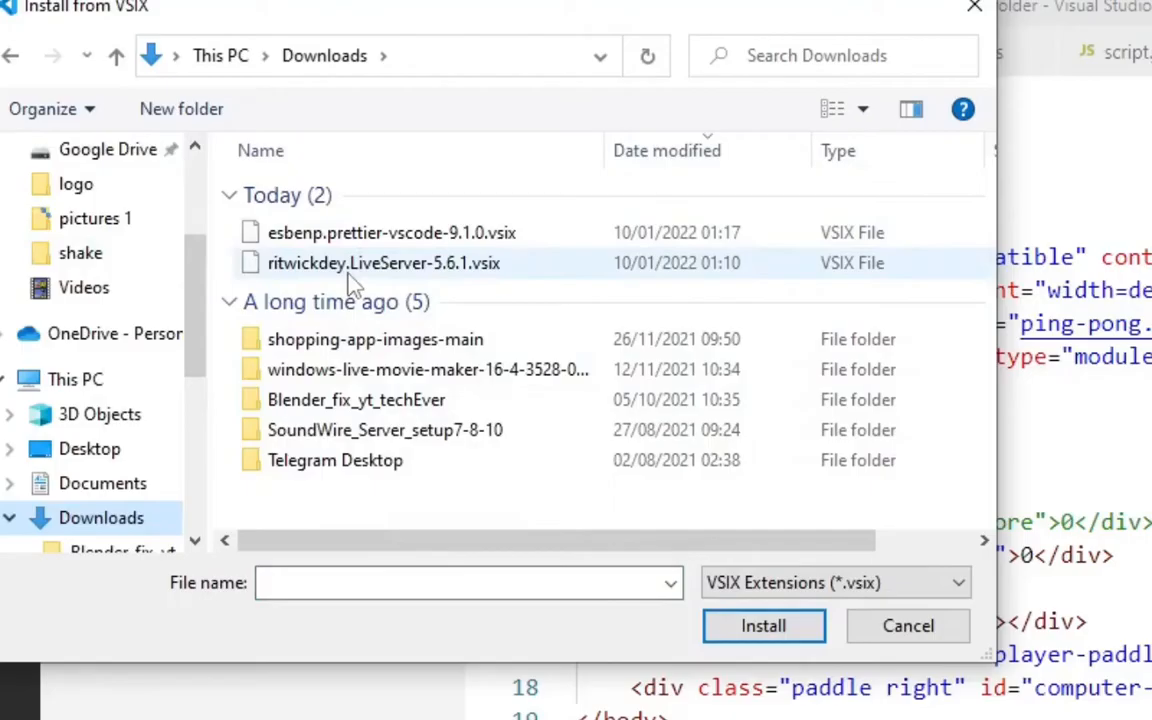
mouse_move(390, 232)
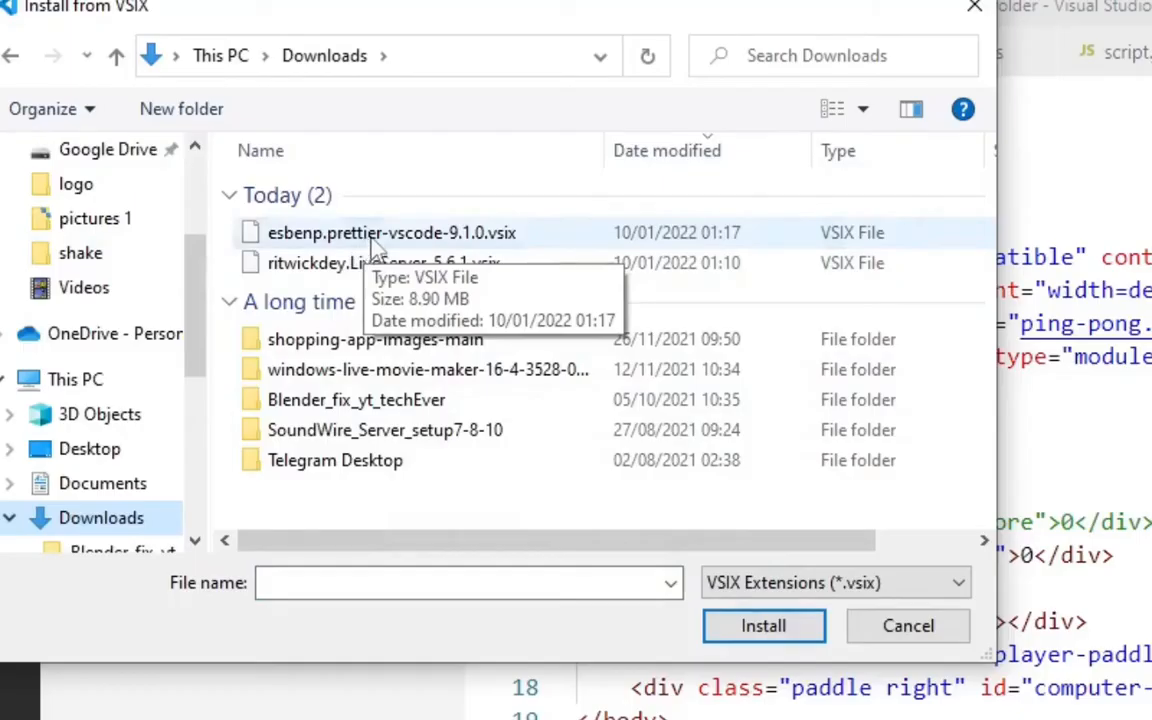
click(391, 232)
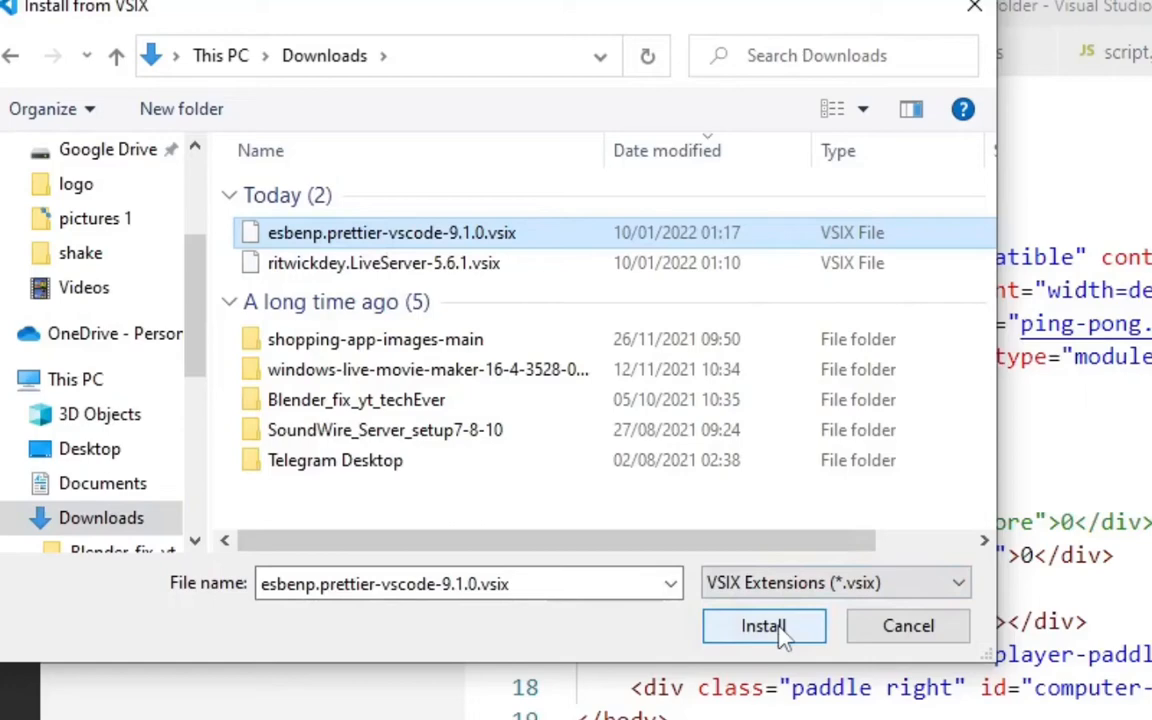
click(763, 625)
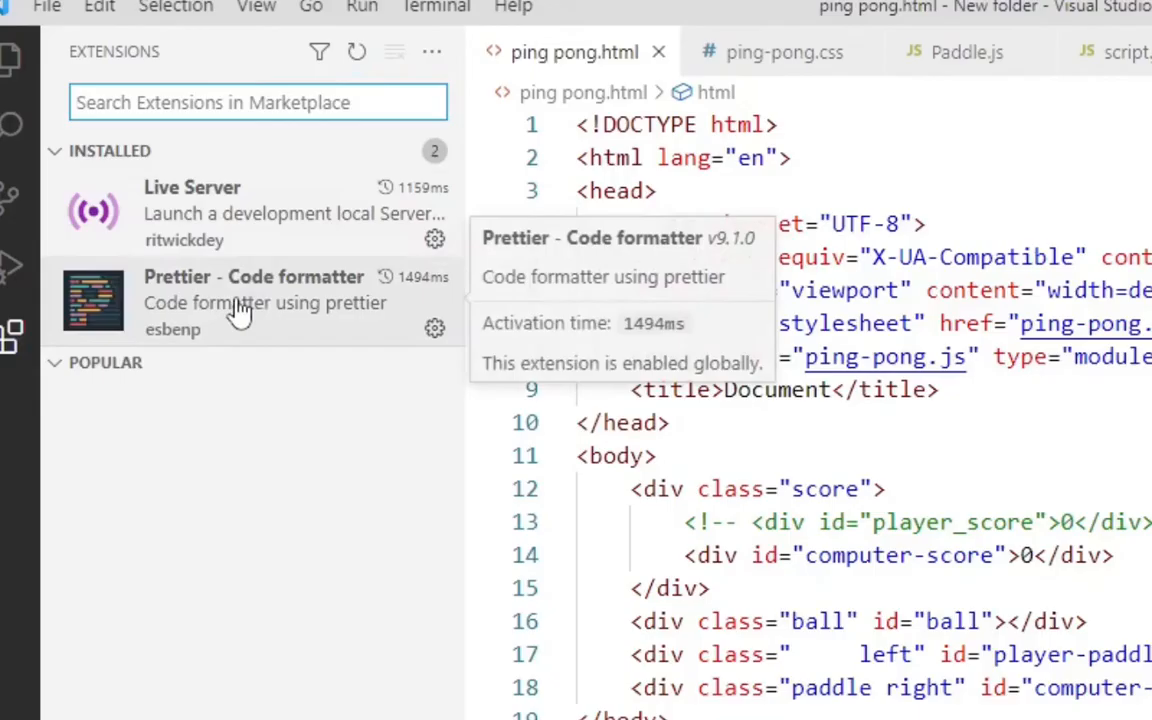
mouse_move(248, 337)
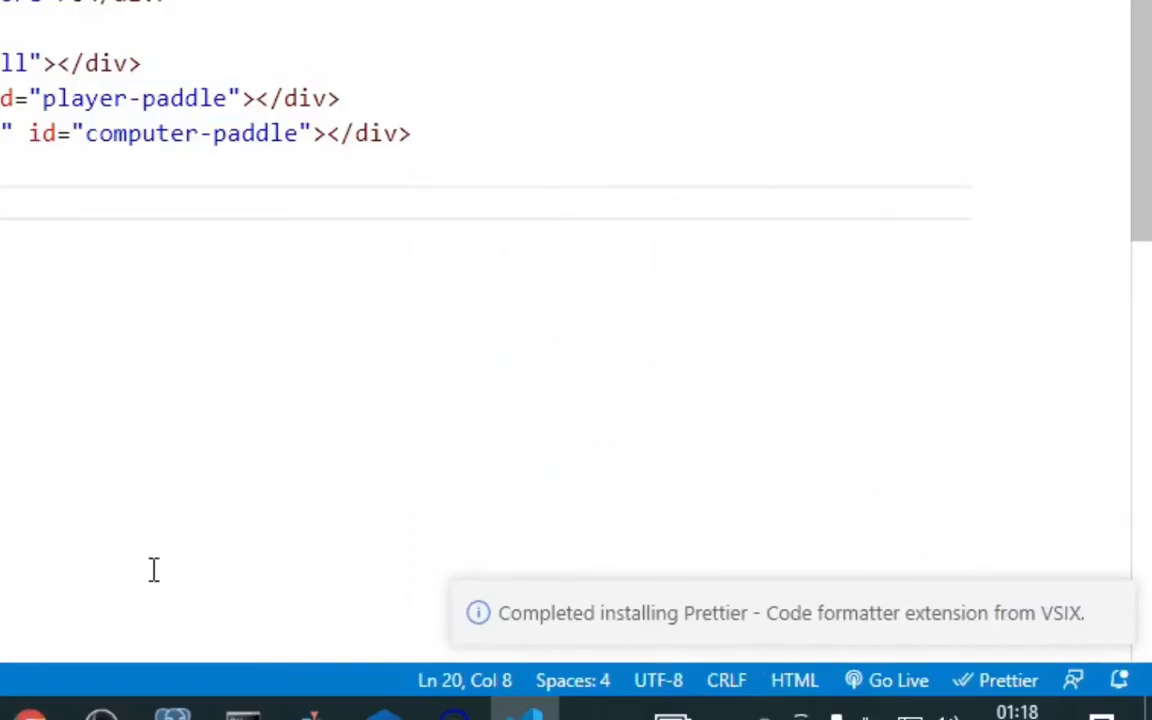
mouse_move(700, 630)
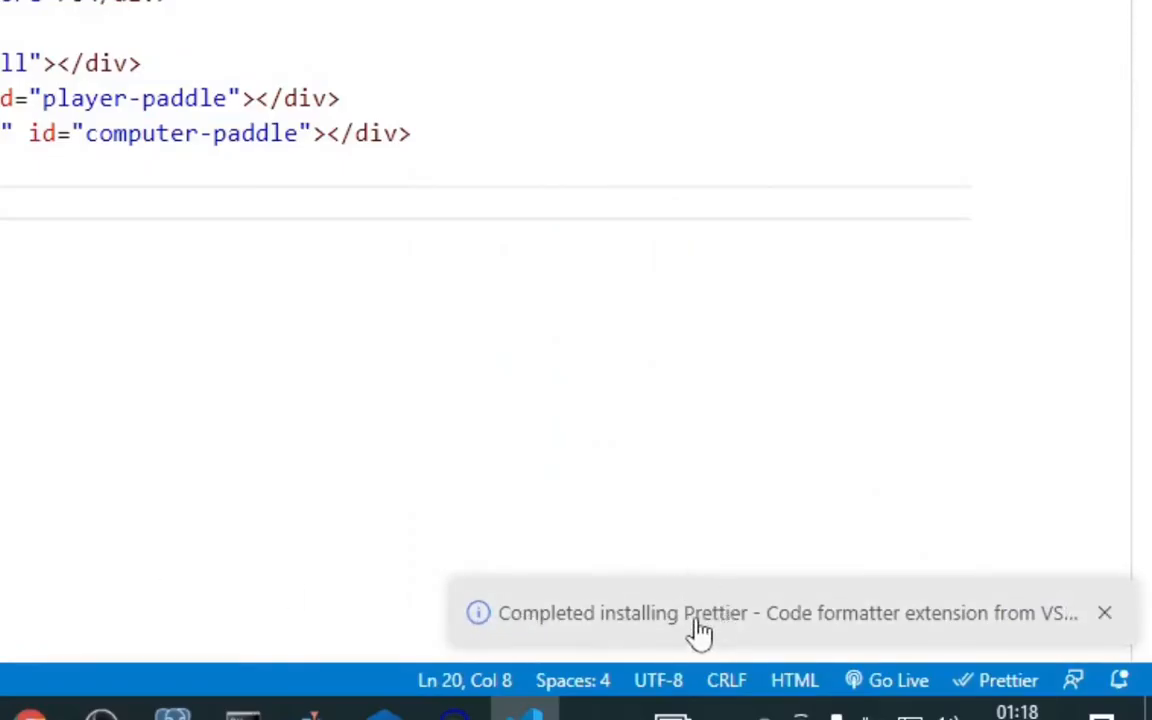
mouse_move(810, 640)
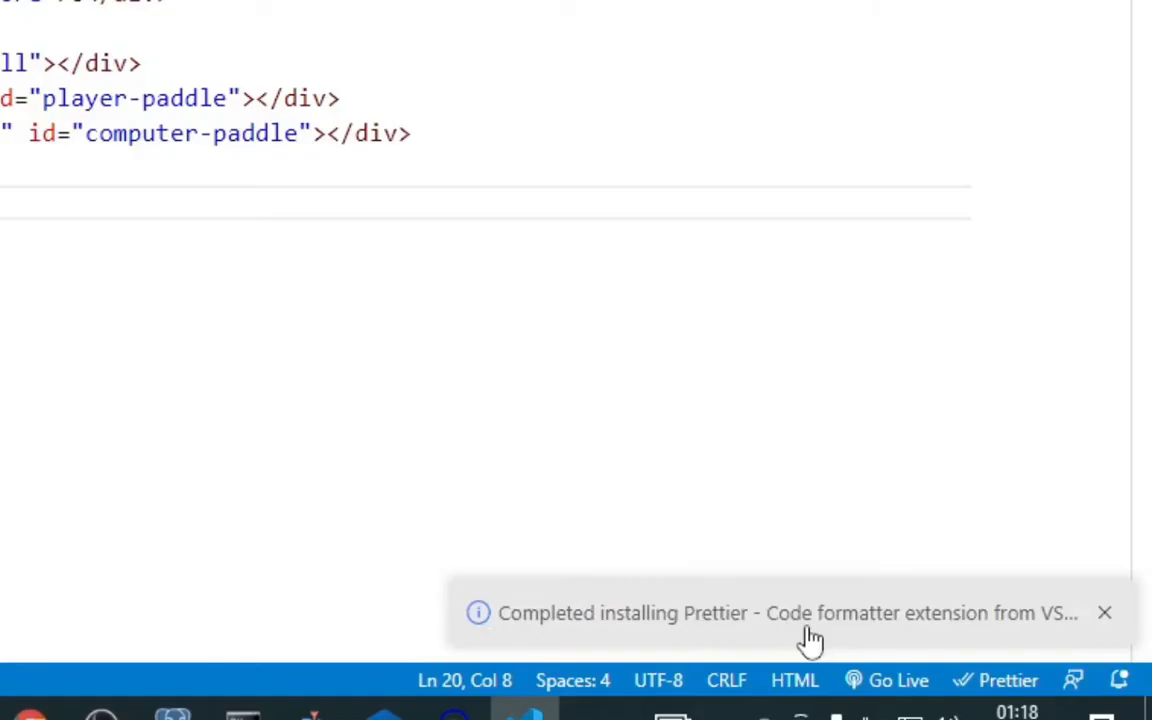
mouse_move(1058, 618)
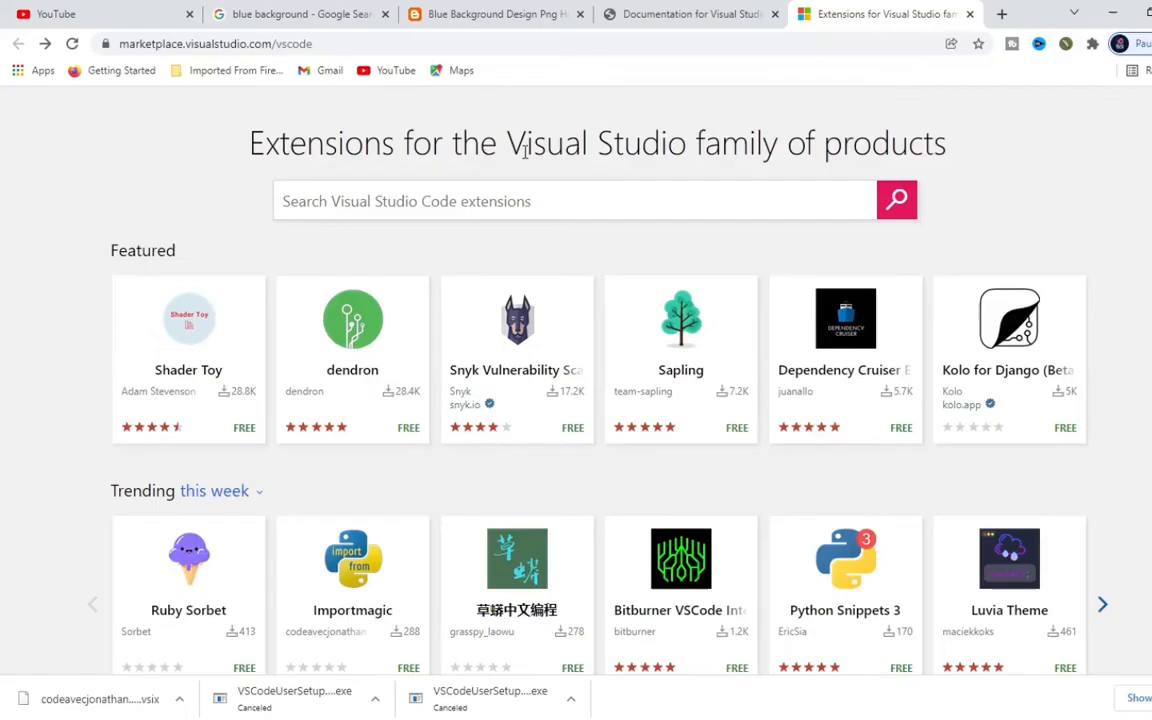
mouse_move(799, 161)
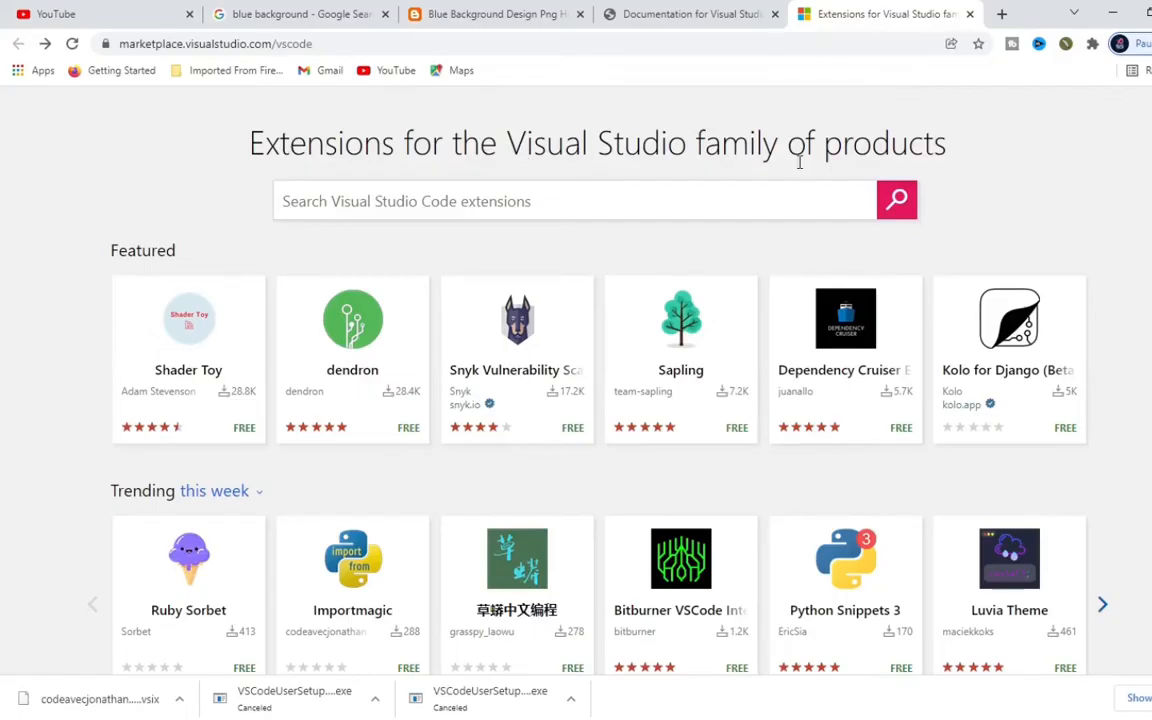
Step: Scroll the Chrome page showing the VS Code extensions marketplace
scroll(down, 3)
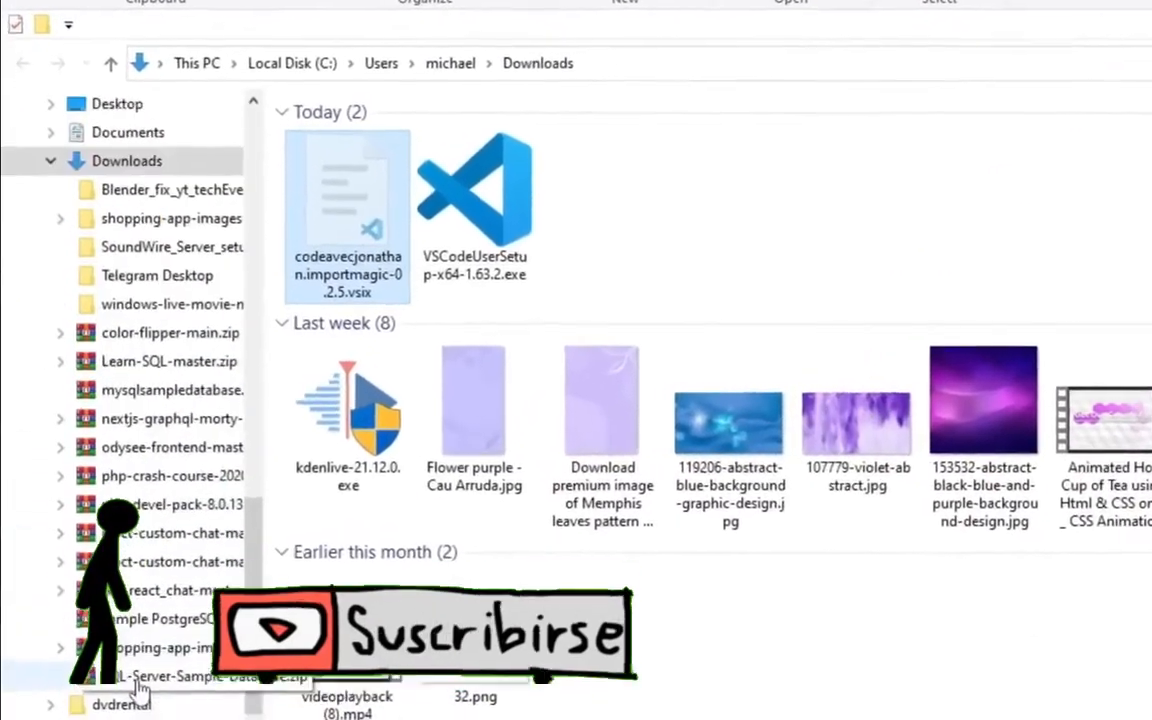
scroll(down, 3)
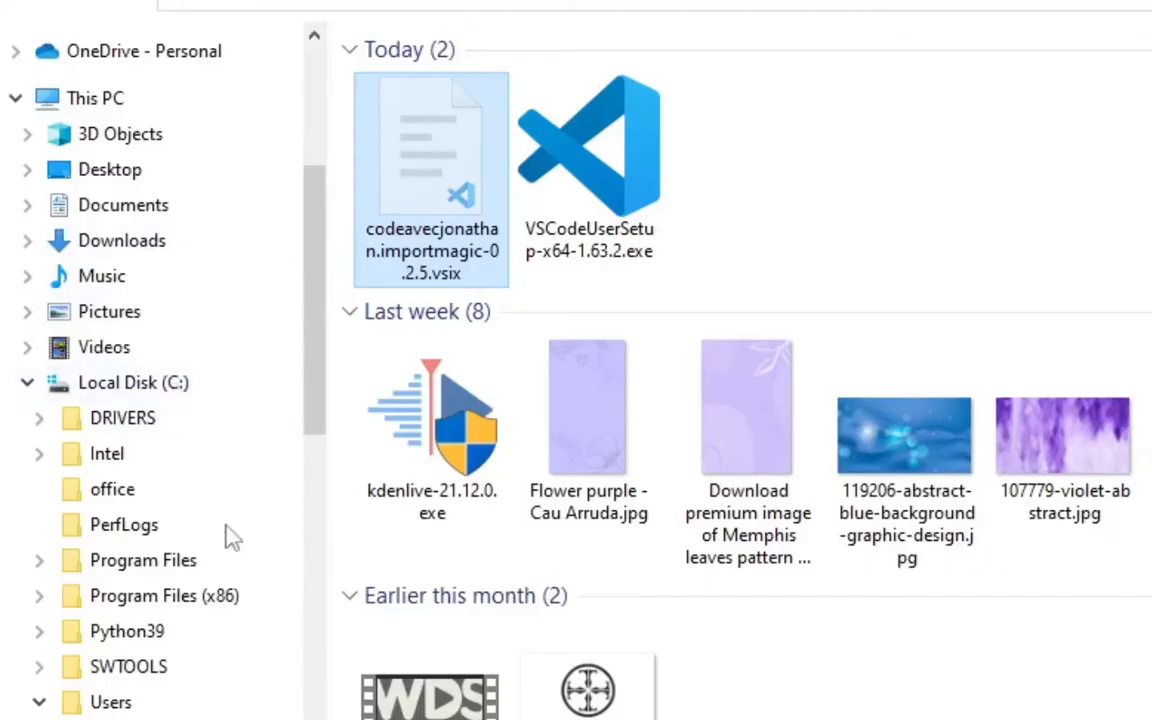
click(143, 560)
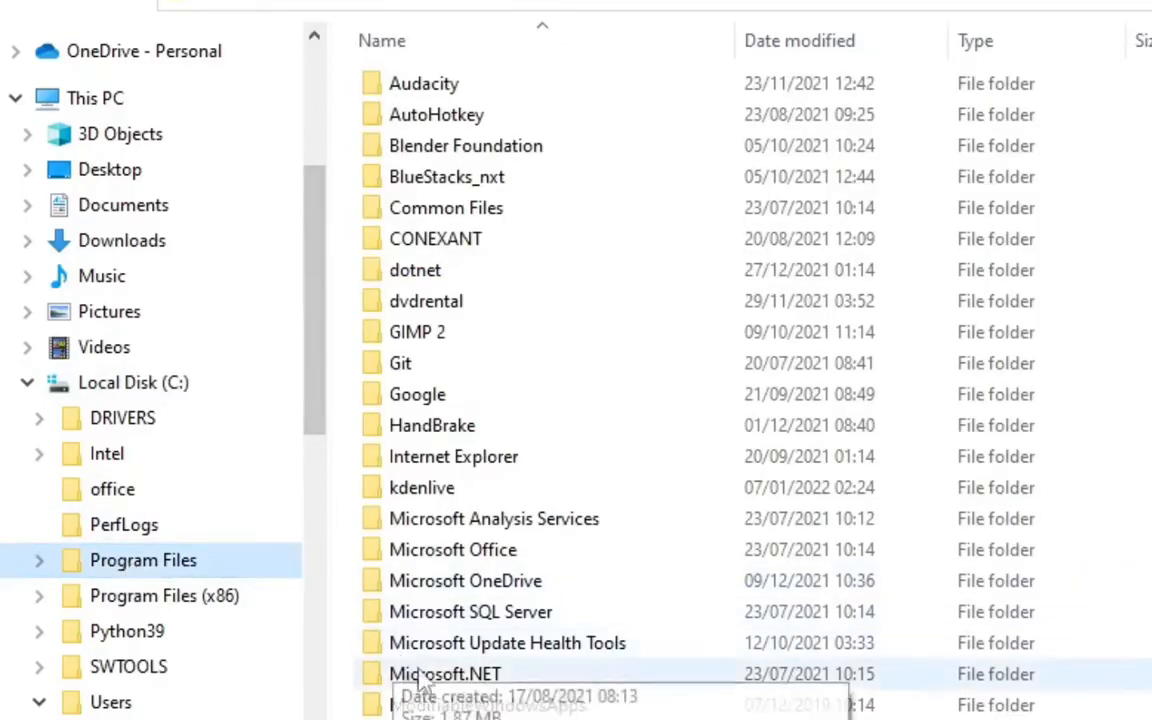
scroll(down, 3)
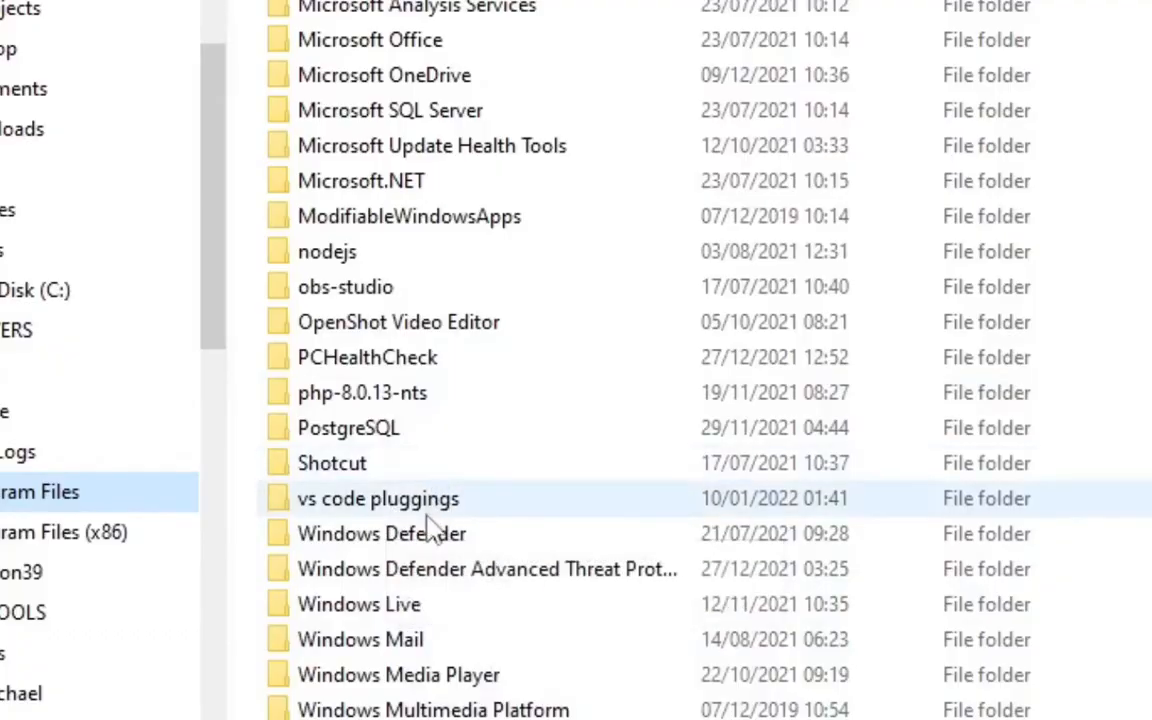
mouse_move(378, 499)
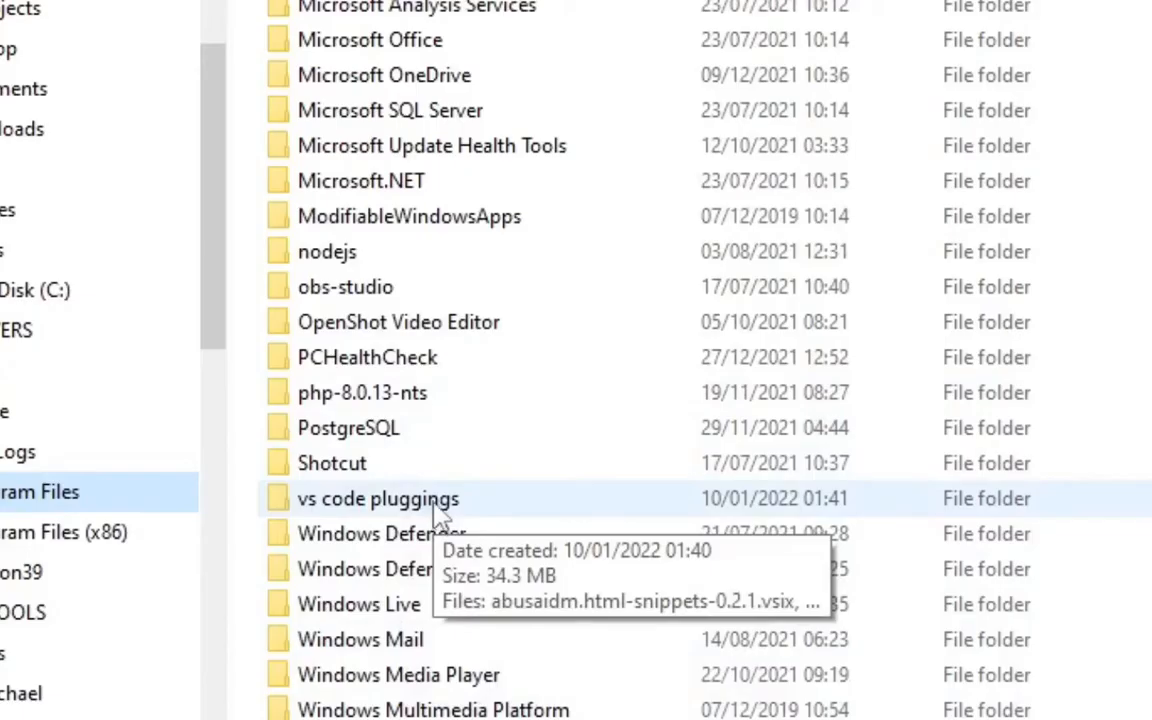
double_click(377, 498)
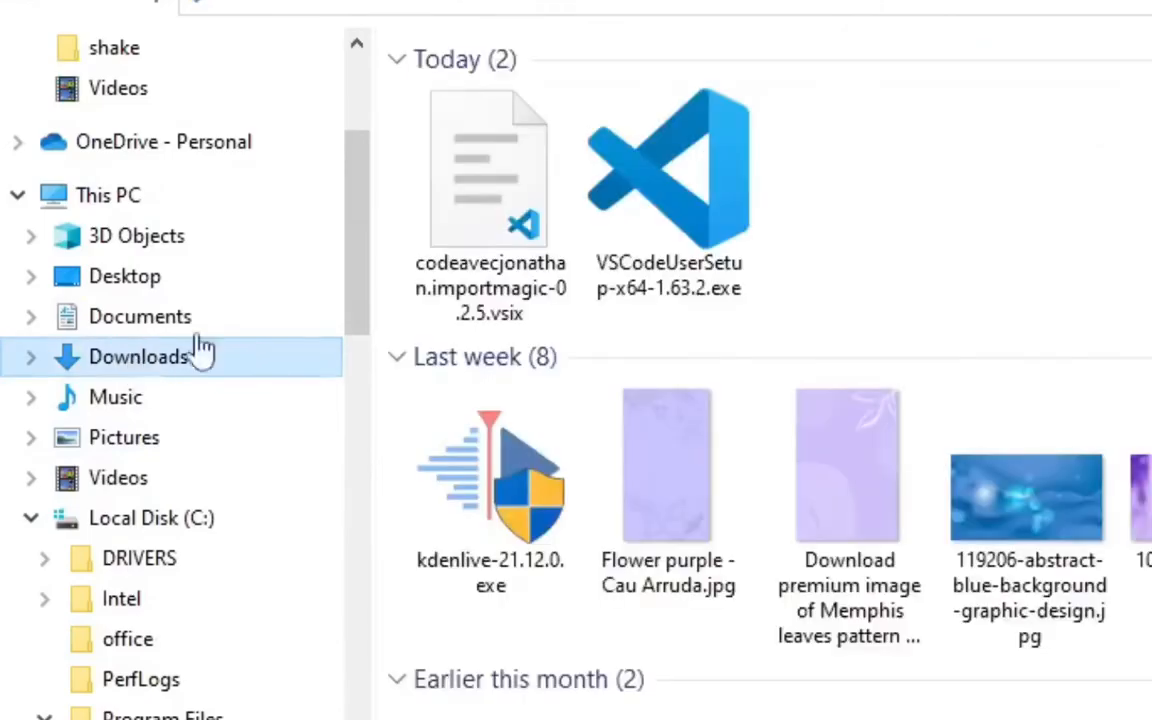
Step: Right-click the Importmagic .vsix file in Downloads to copy it
right_click(489, 168)
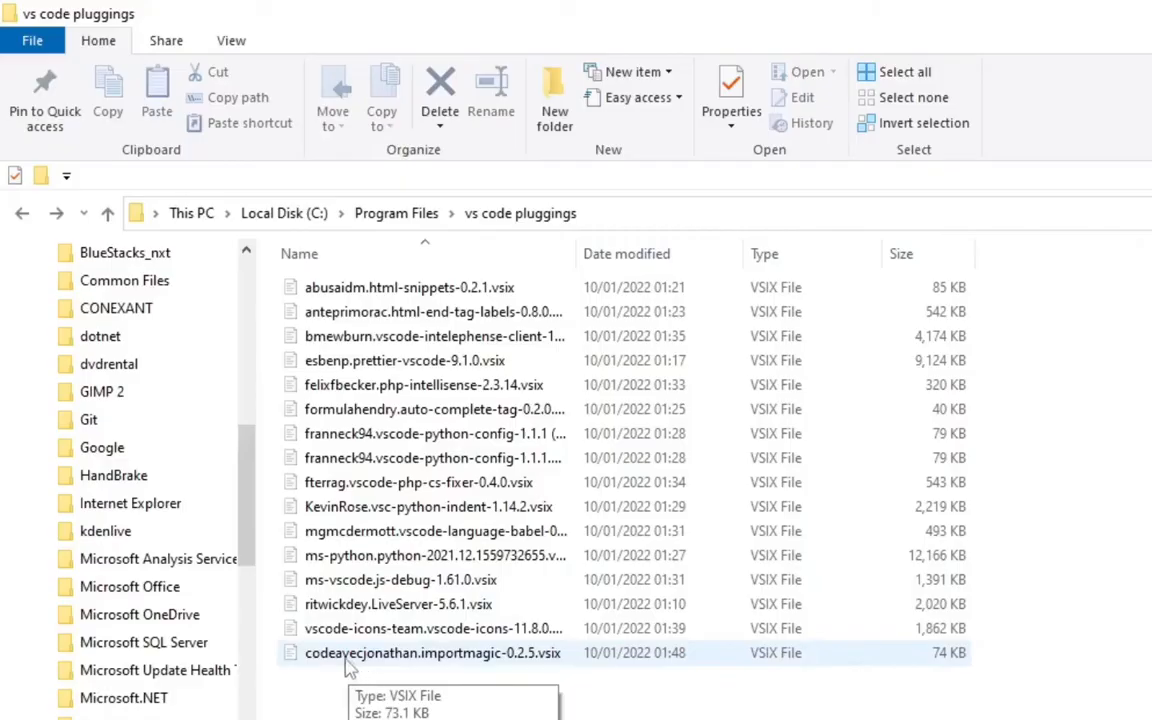
mouse_move(370, 657)
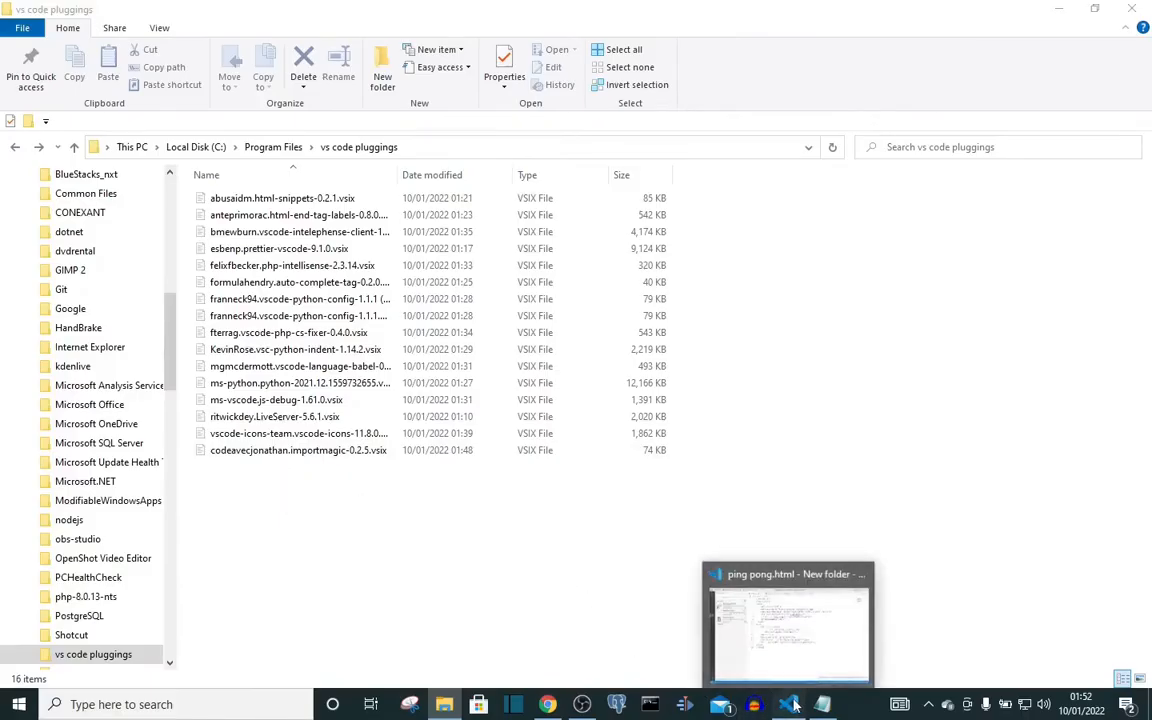
Step: Back in VS Code, choose Install from VSIX from the extensions menu
click(789, 623)
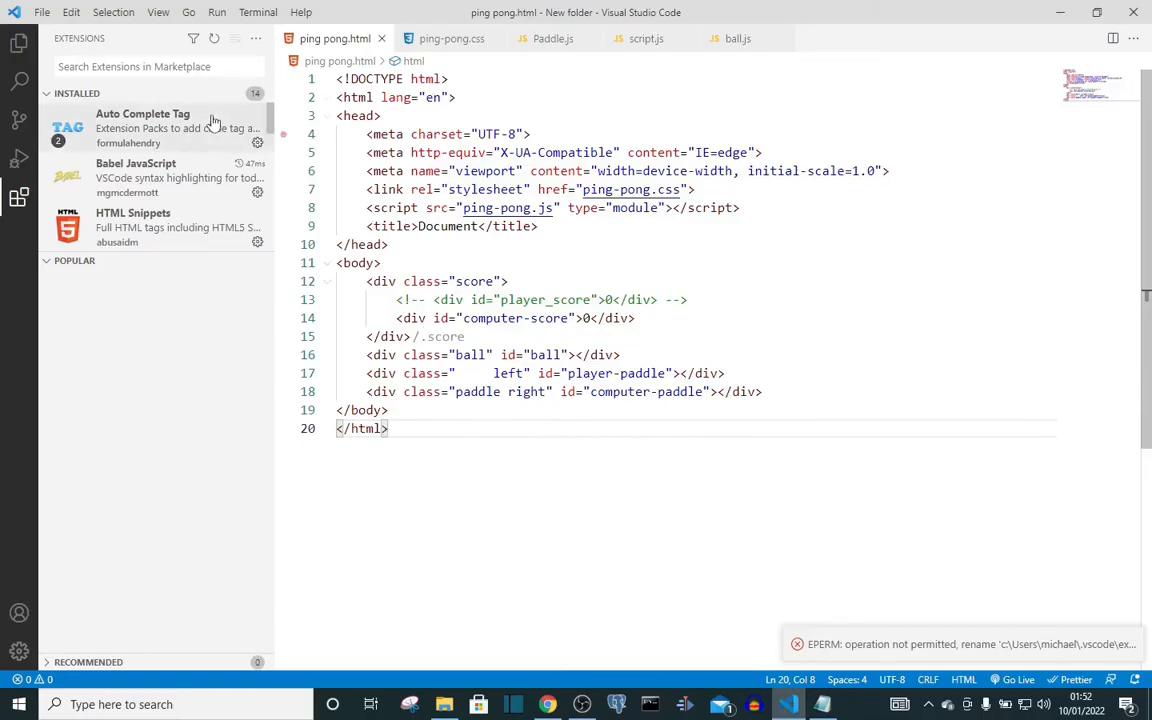
click(255, 38)
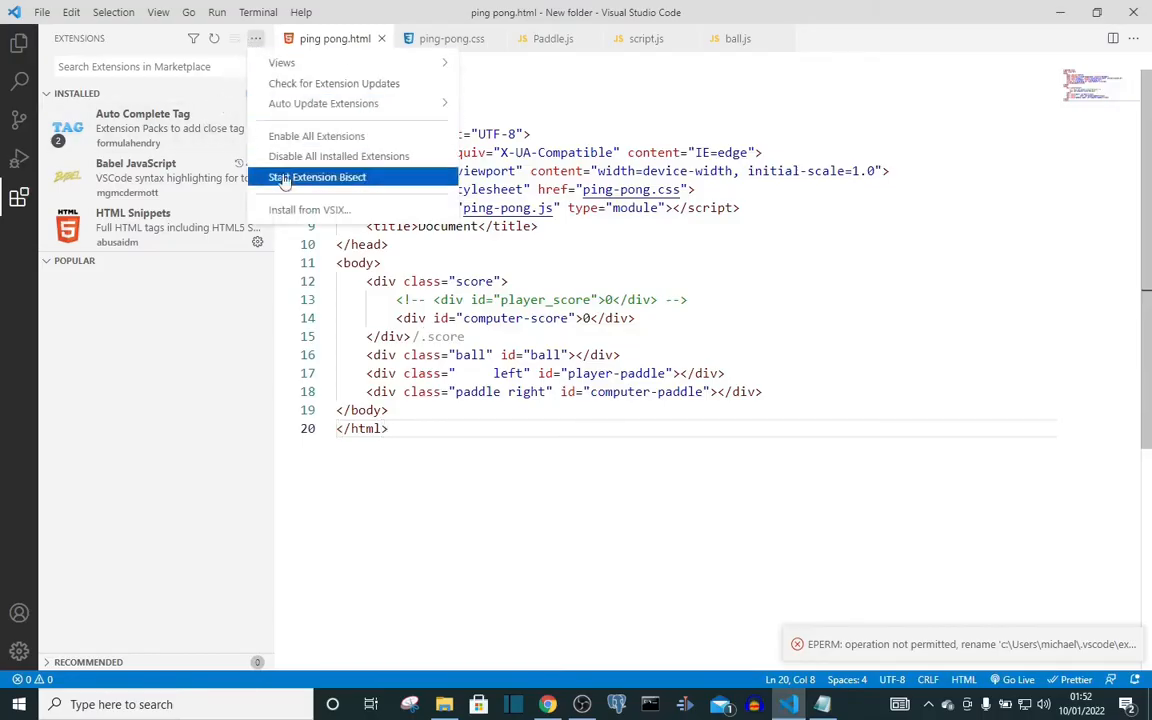
click(309, 209)
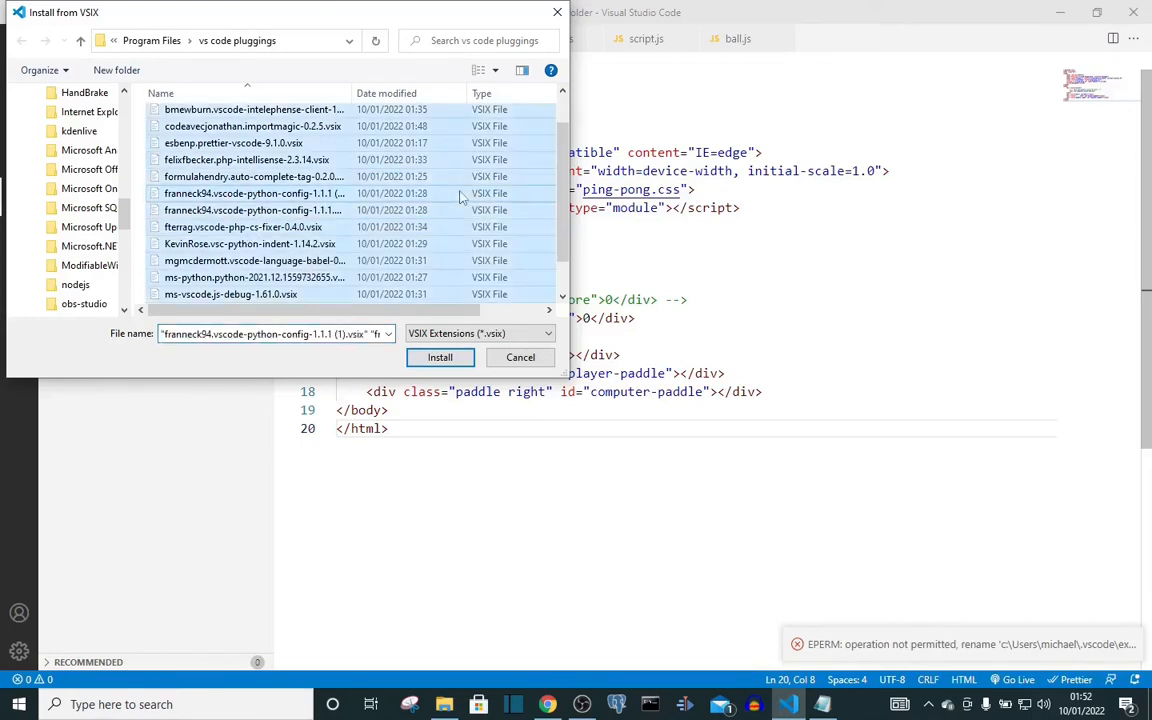
mouse_move(305, 234)
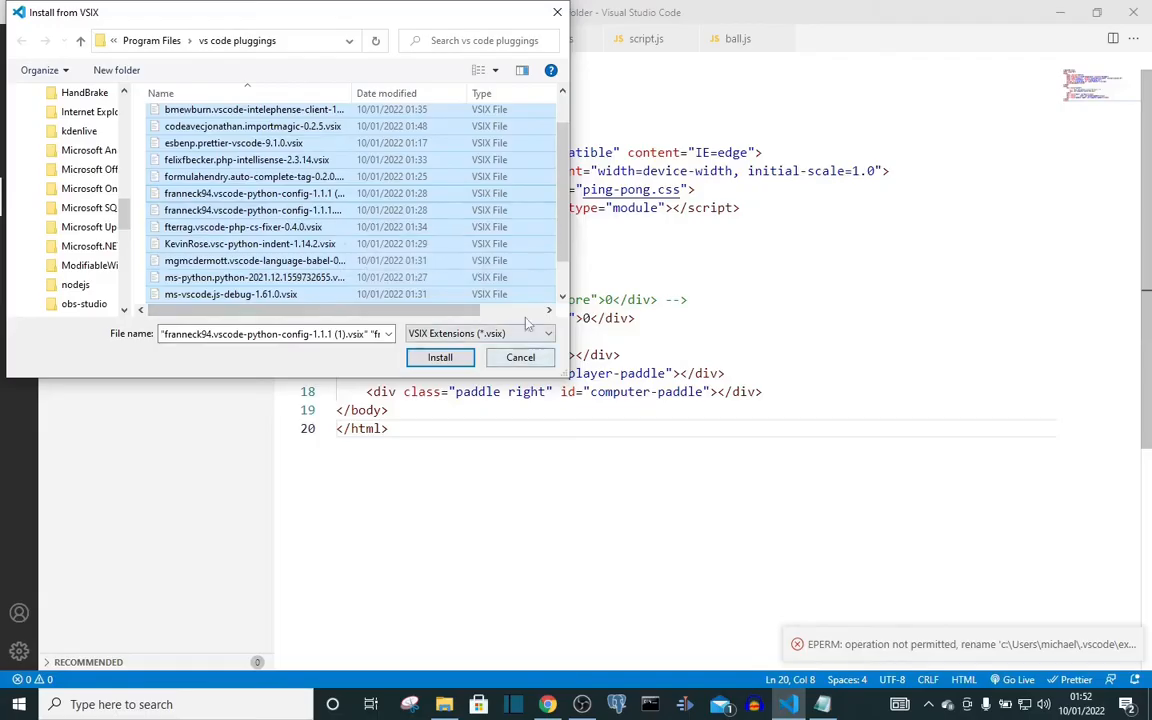
Step: Clear the multi-file selection and pick codeavecjonathan.importmagic-0.2.5.vsix to install
click(253, 260)
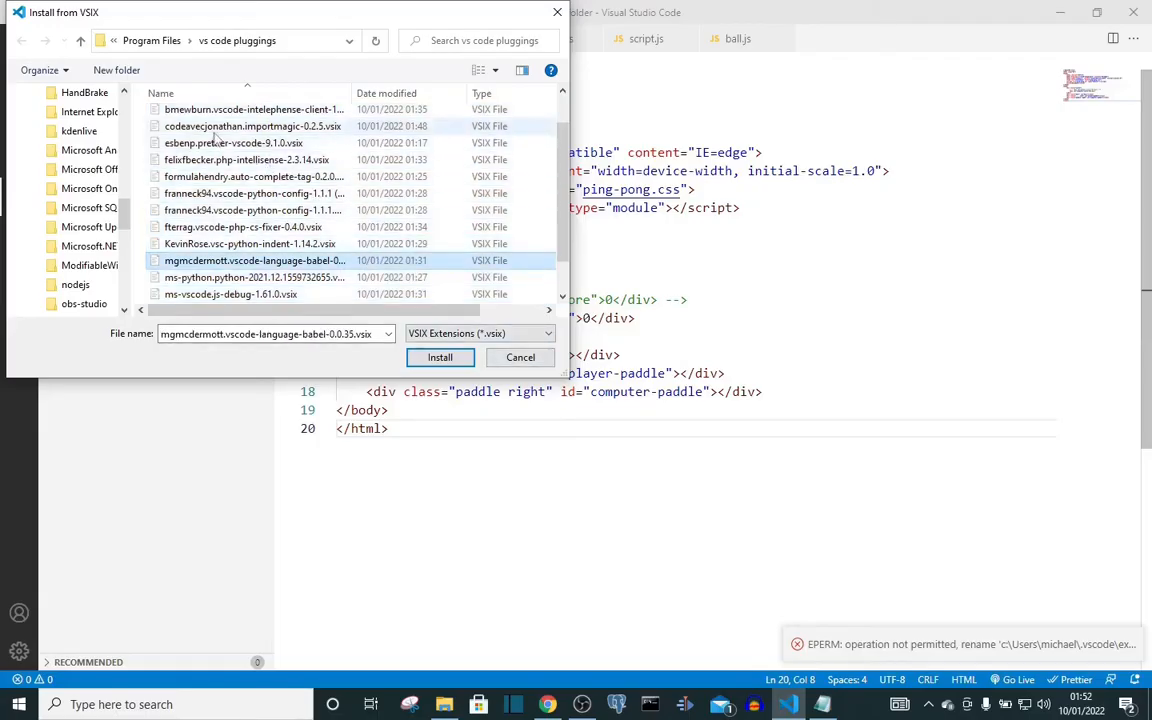
click(233, 142)
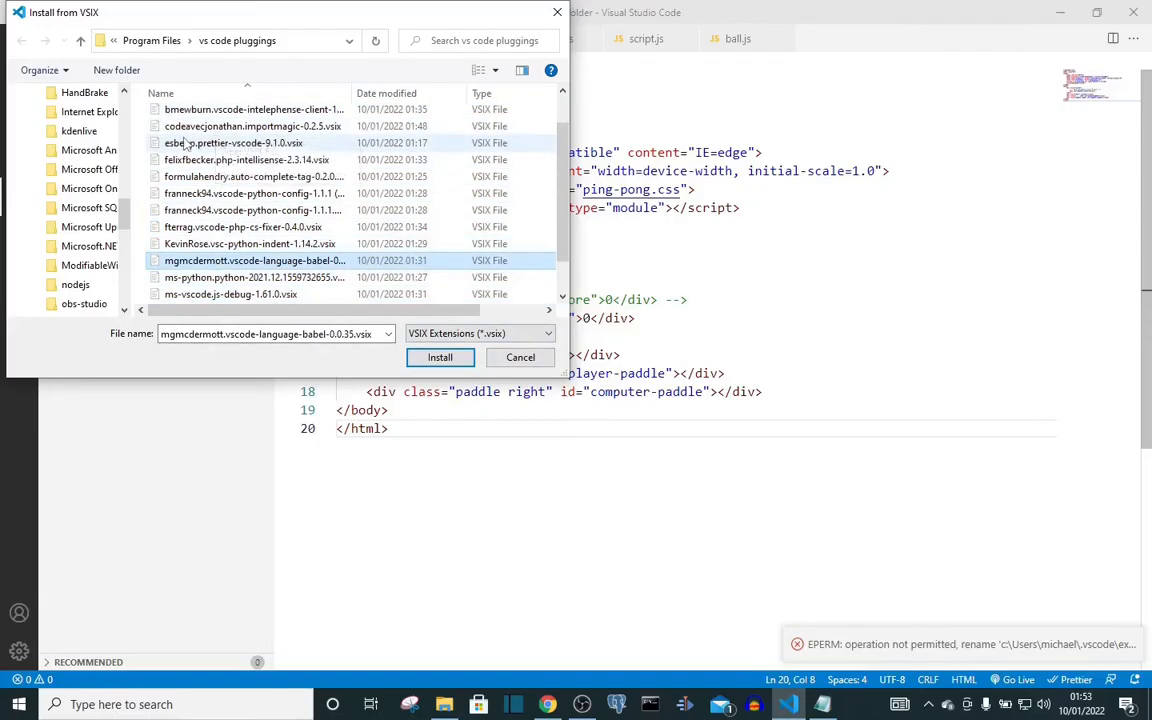
click(253, 126)
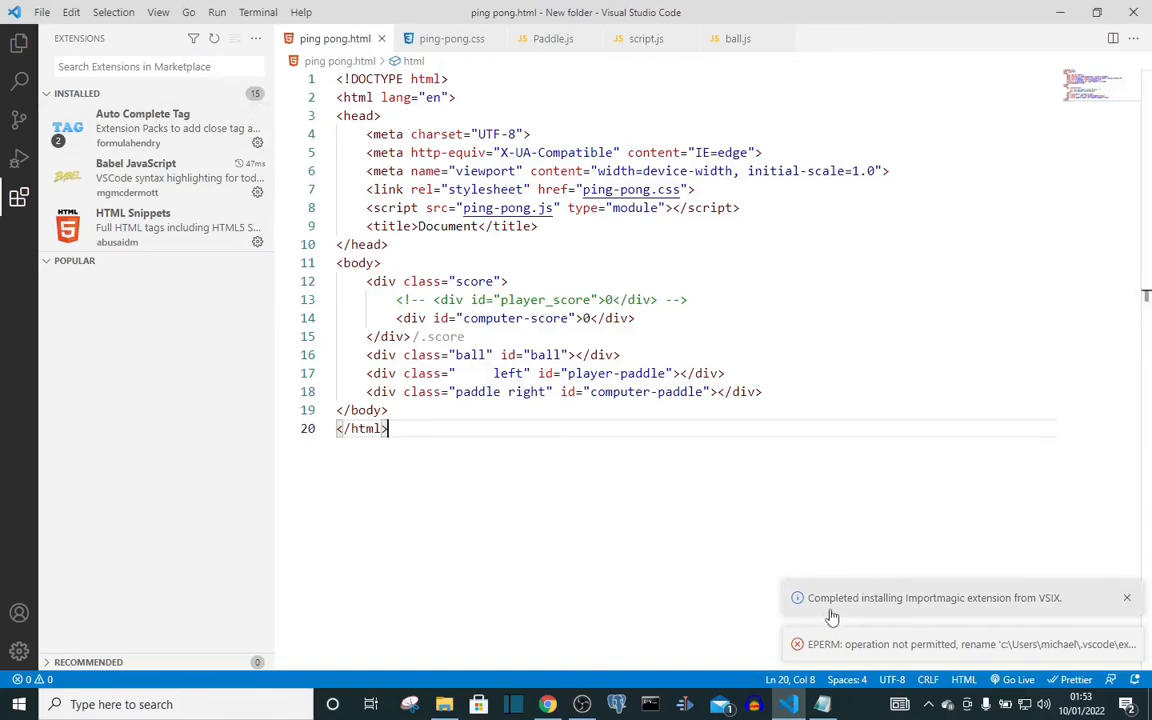
mouse_move(922, 608)
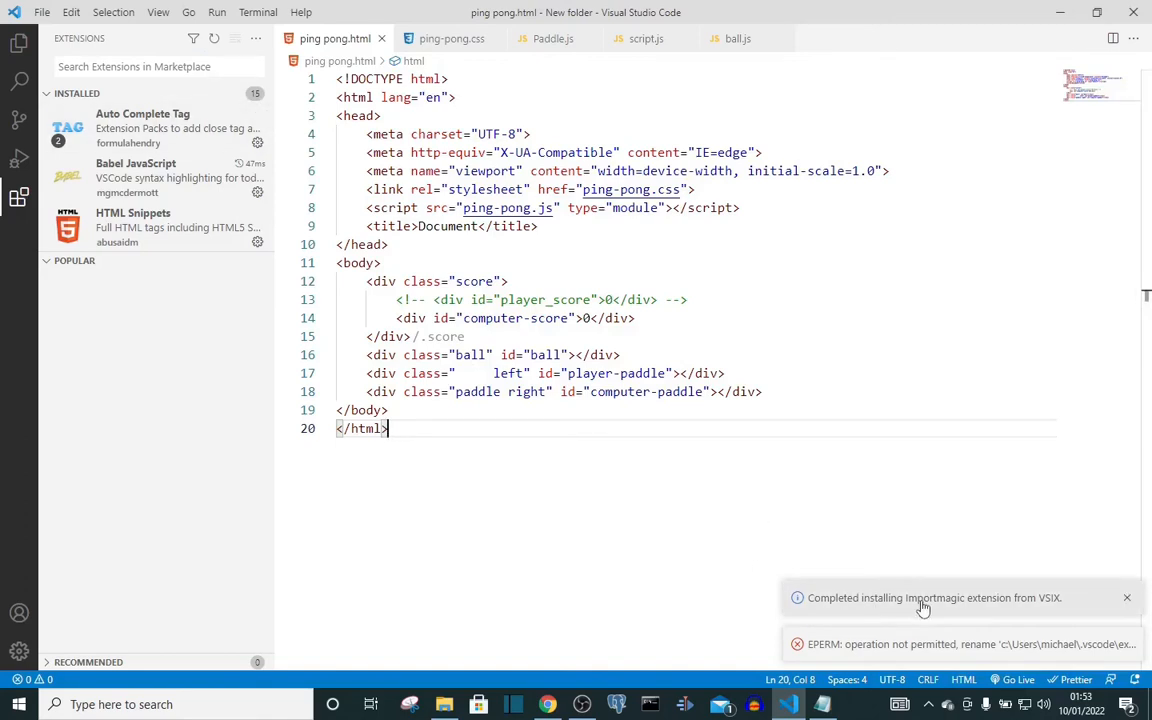
mouse_move(972, 612)
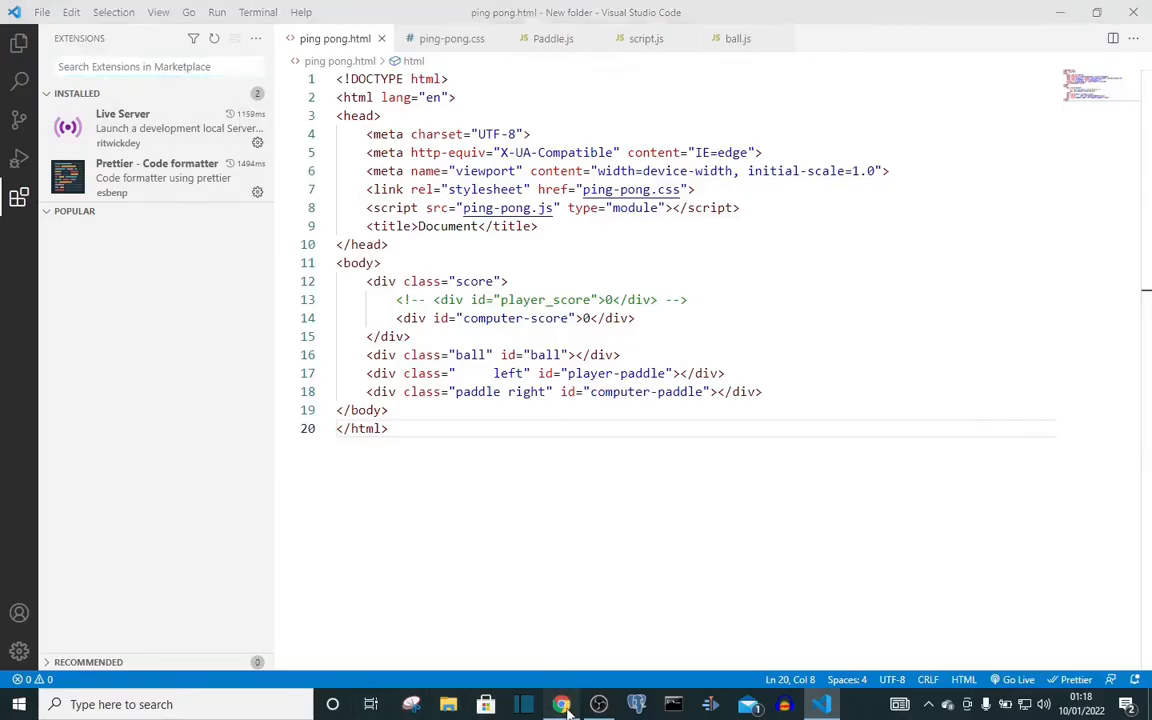
Step: After Importmagic finishes installing, switch to Chrome's Open VSX Prettier extension page
click(561, 704)
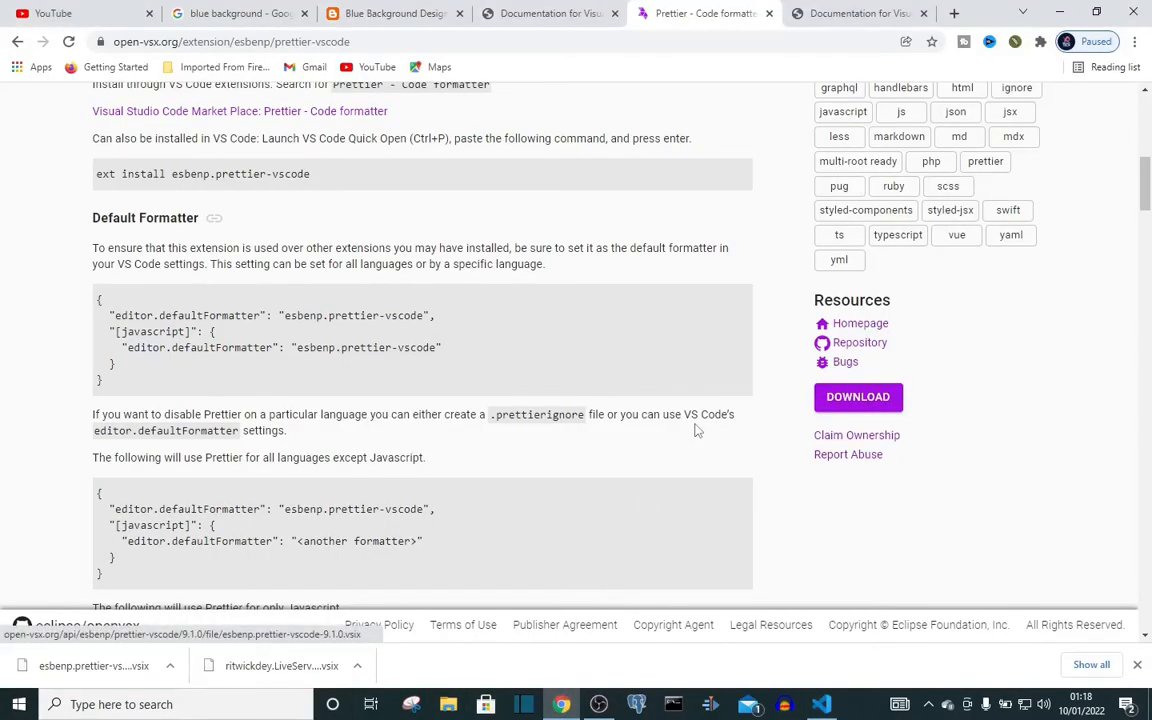